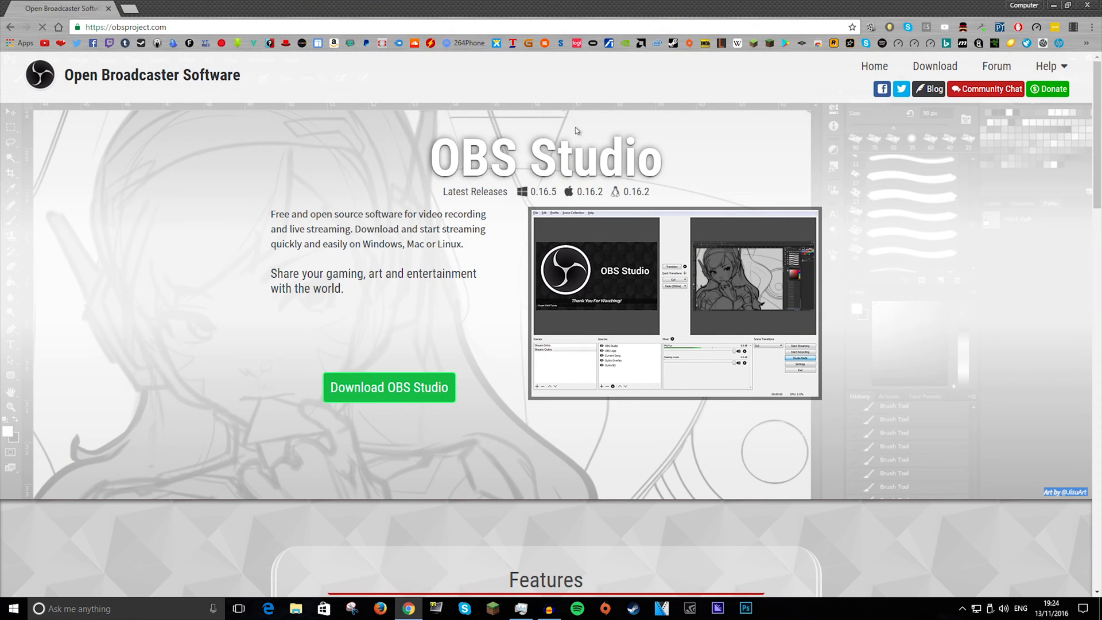
Go to the OBS Project download page showing the OBS Classic installer option
click(933, 65)
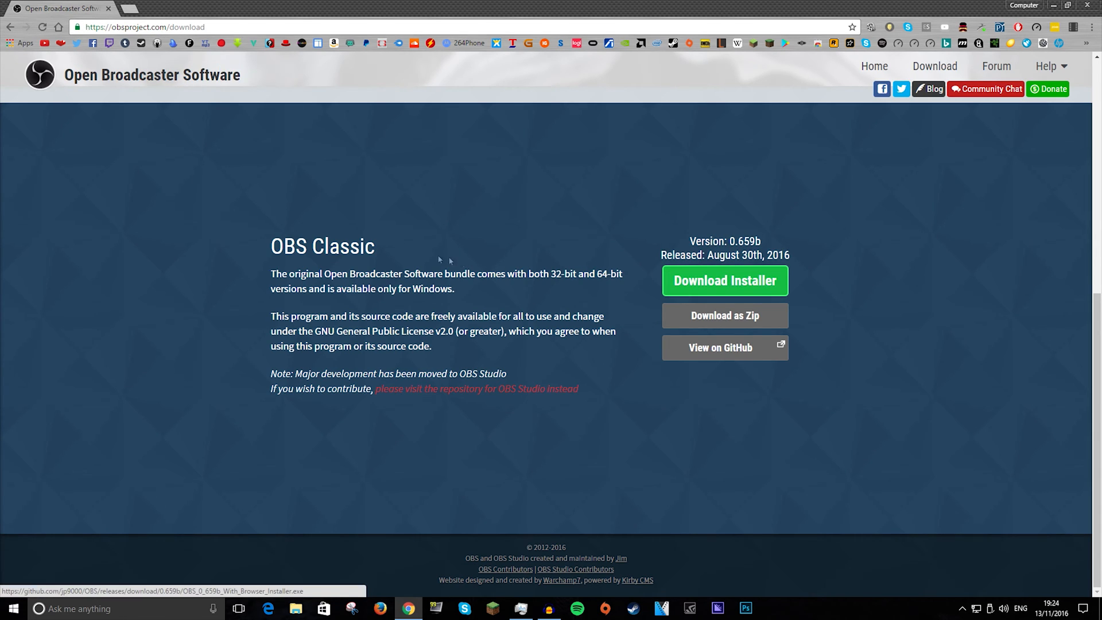
mouse_move(711, 231)
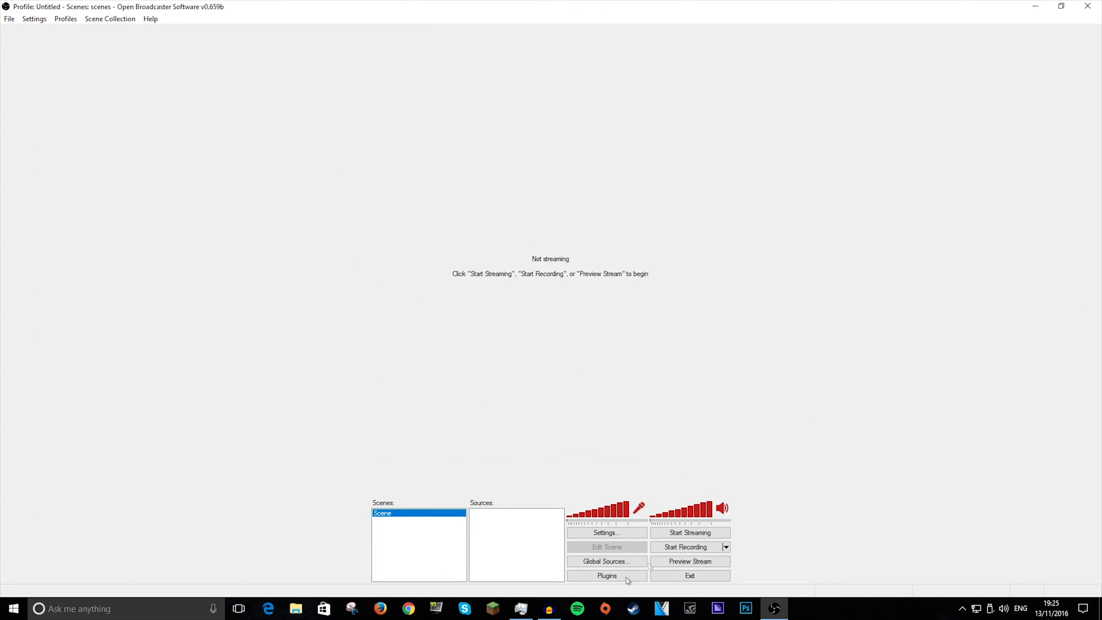
mouse_move(655, 467)
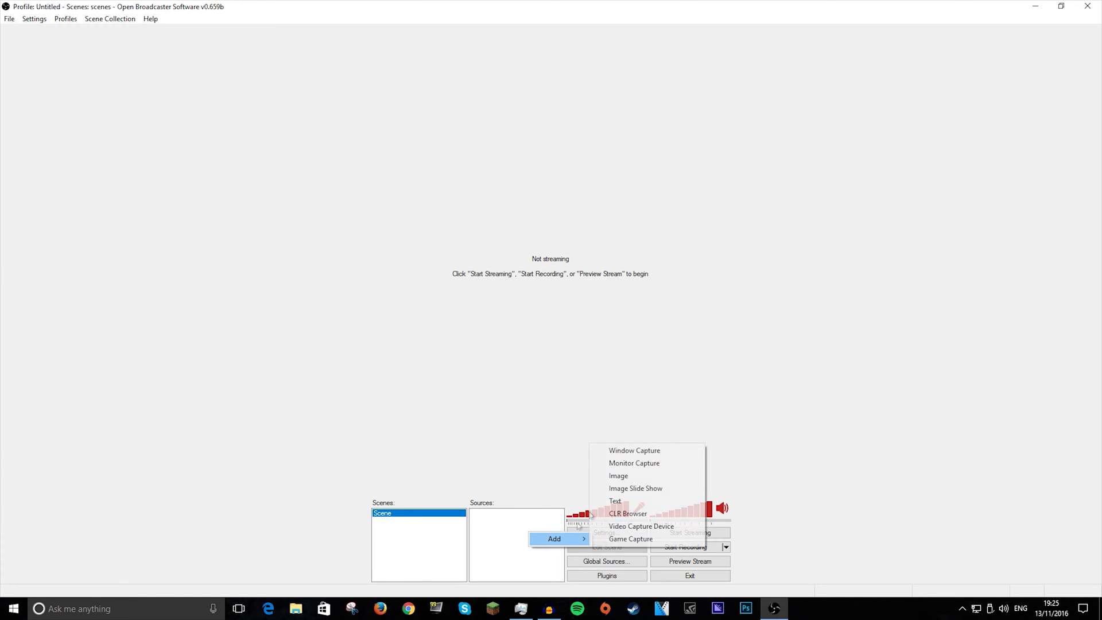
click(633, 450)
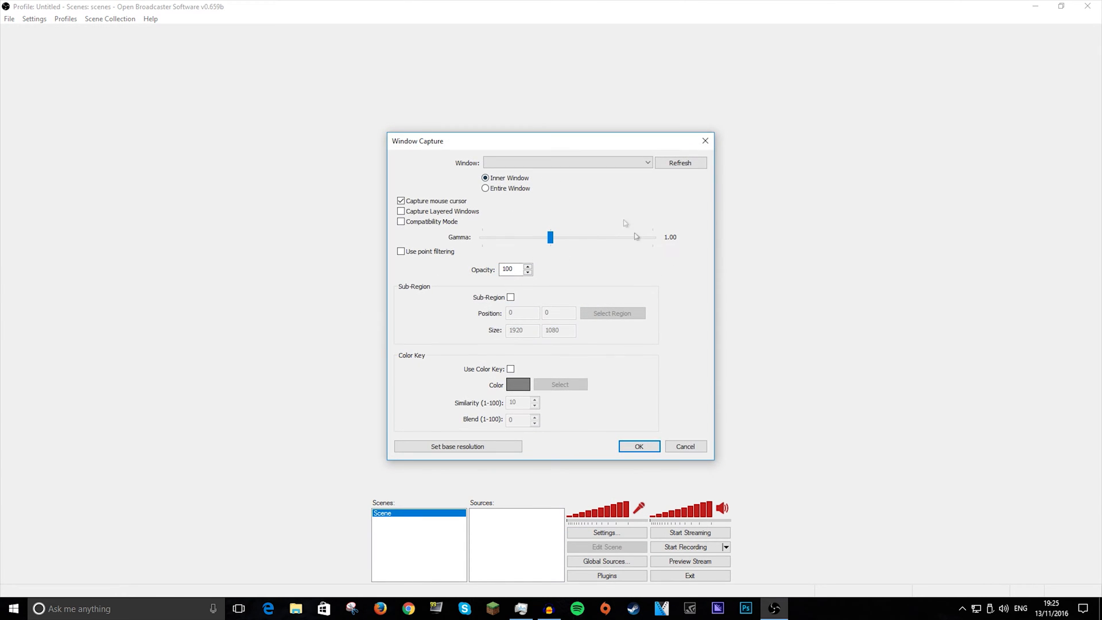
click(684, 446)
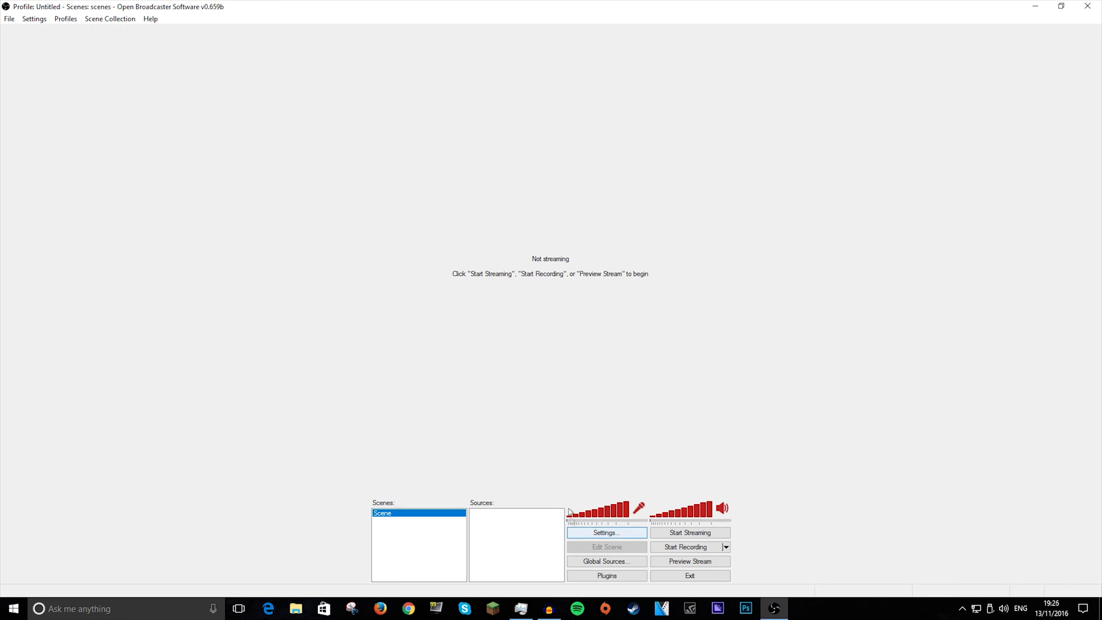
In Settings > Encoding, choose the Nvidia NVENC encoder and enter a 4500 max bitrate
click(606, 532)
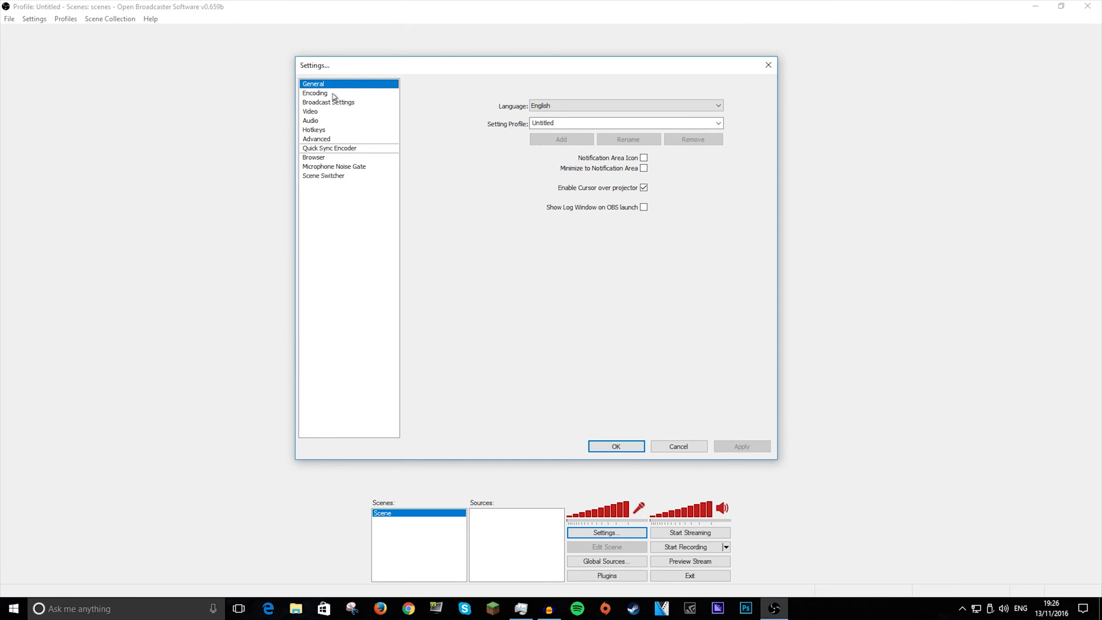
click(315, 93)
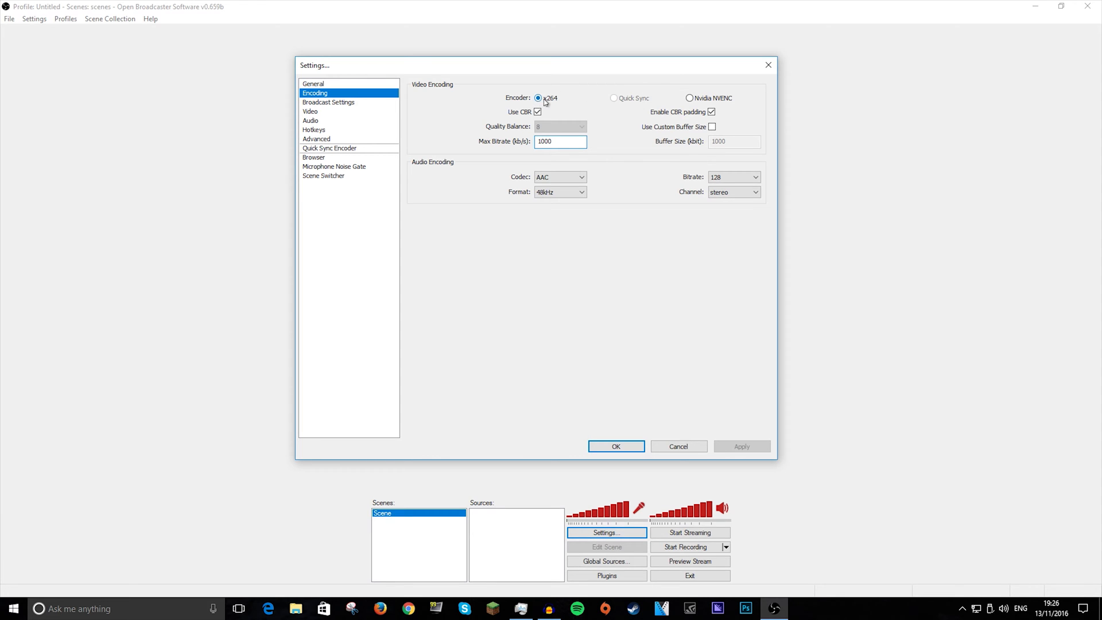
click(559, 141)
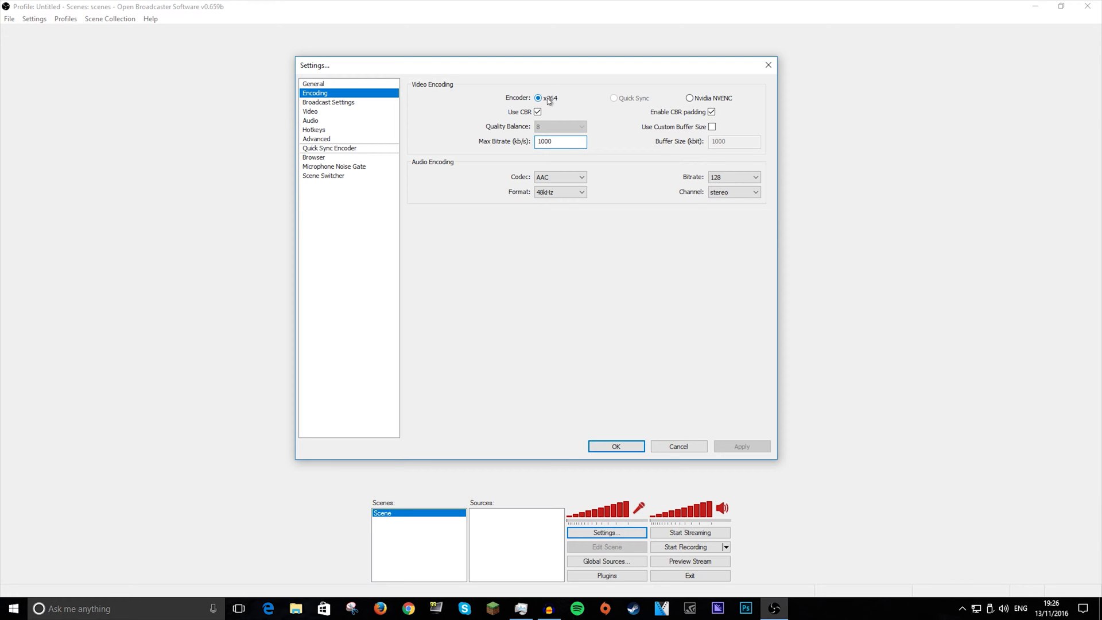
click(560, 141)
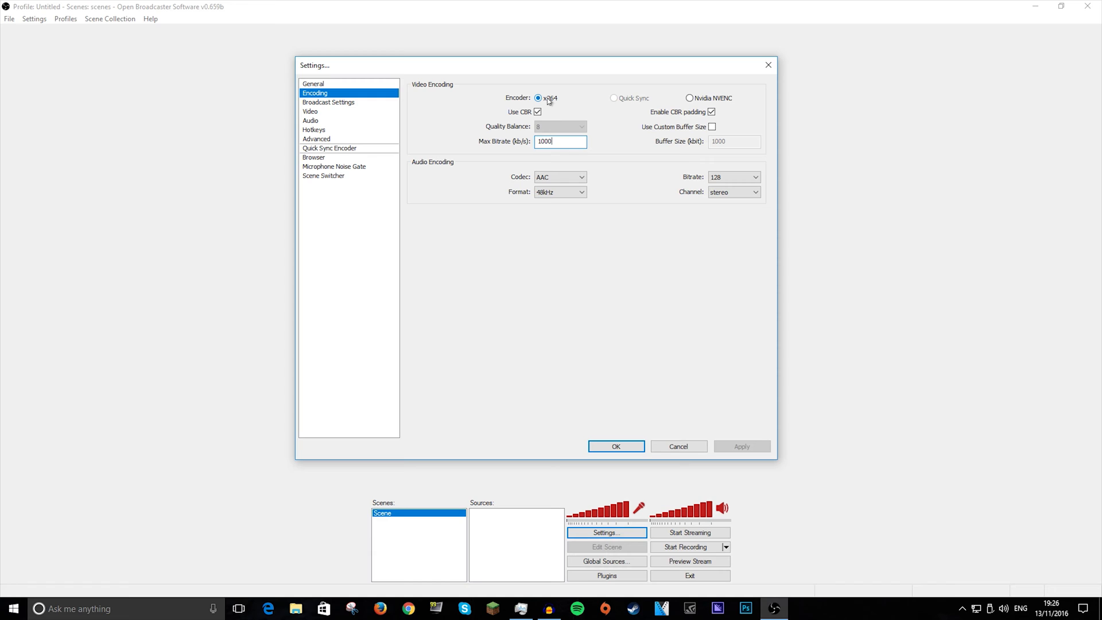
mouse_move(634, 84)
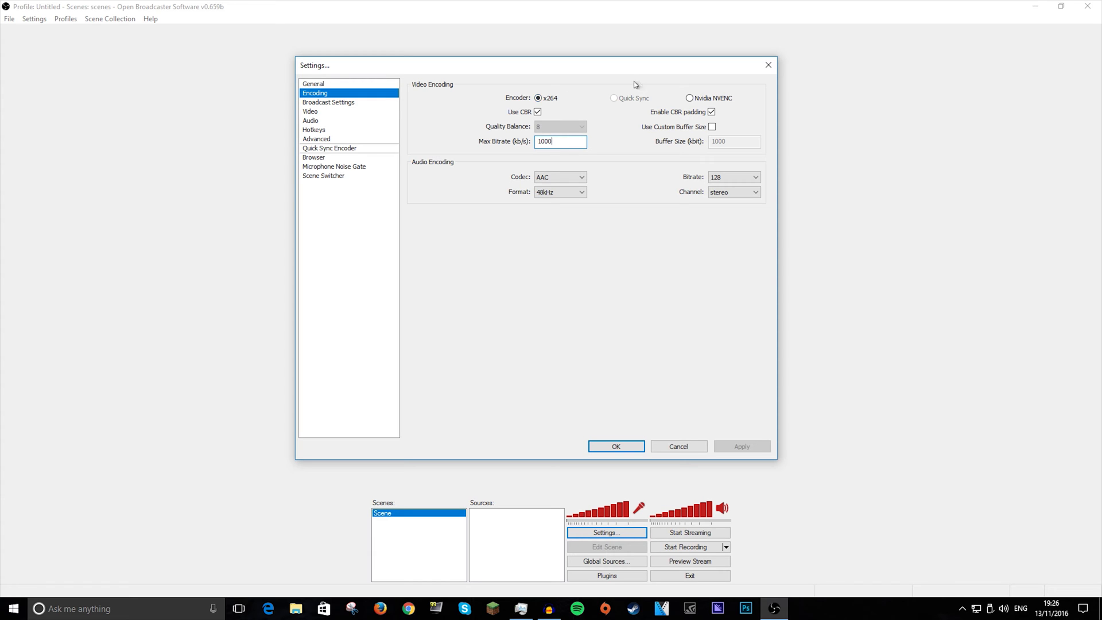
mouse_move(708, 99)
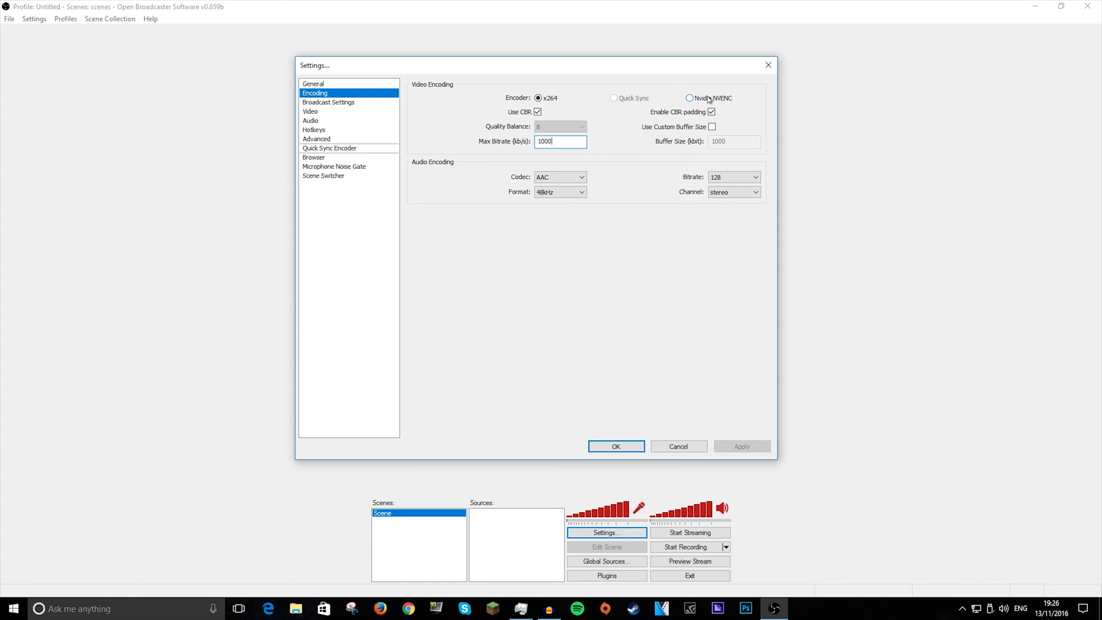
mouse_move(690, 103)
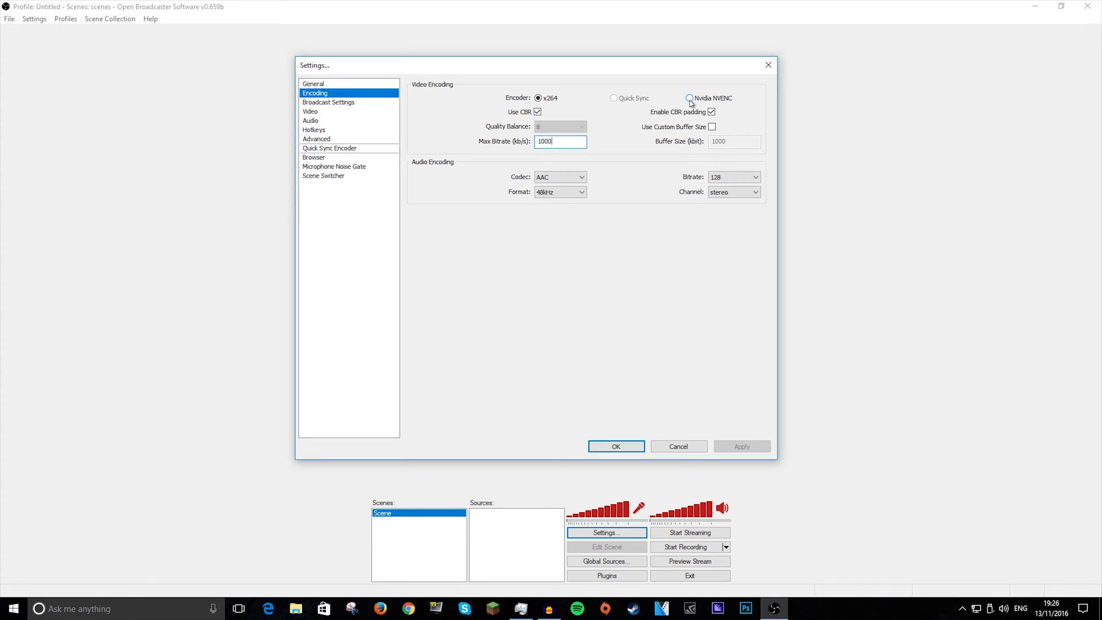
click(690, 98)
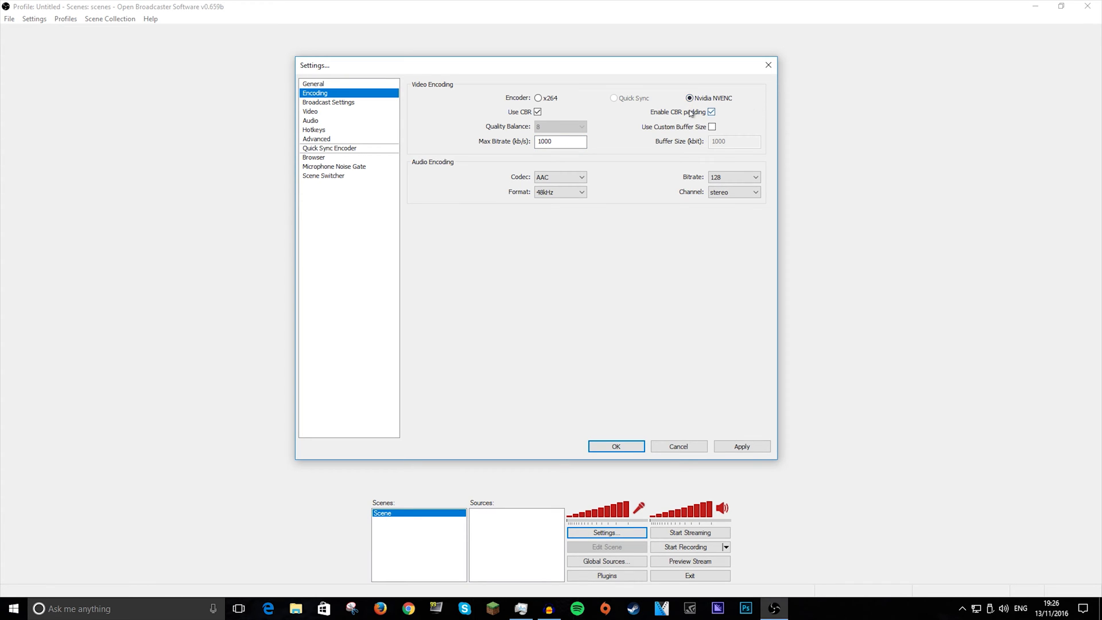
mouse_move(717, 107)
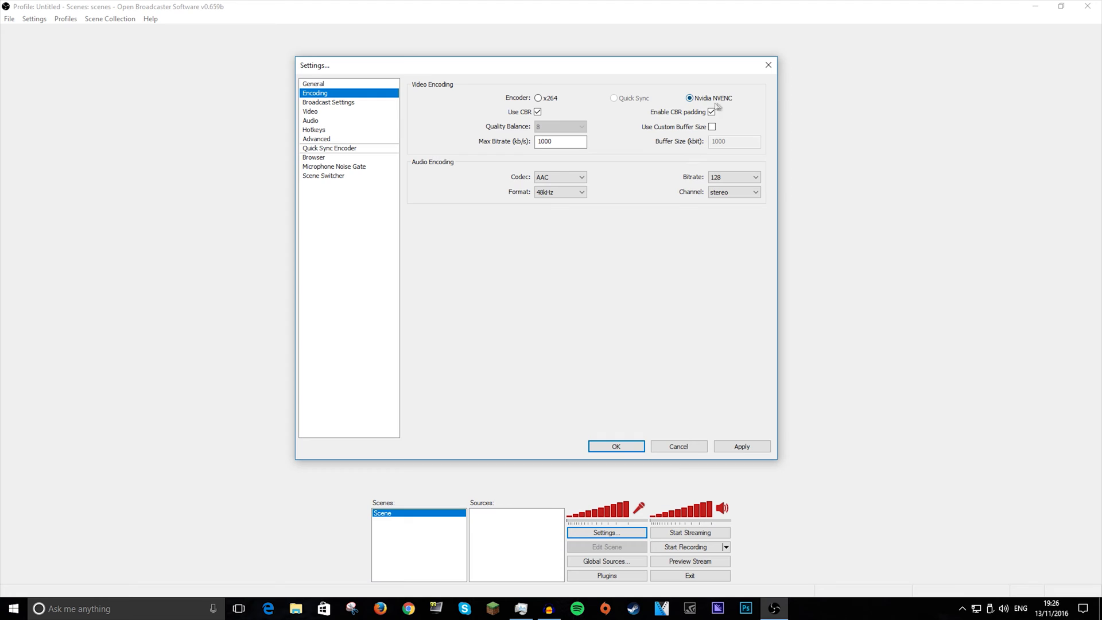
mouse_move(701, 104)
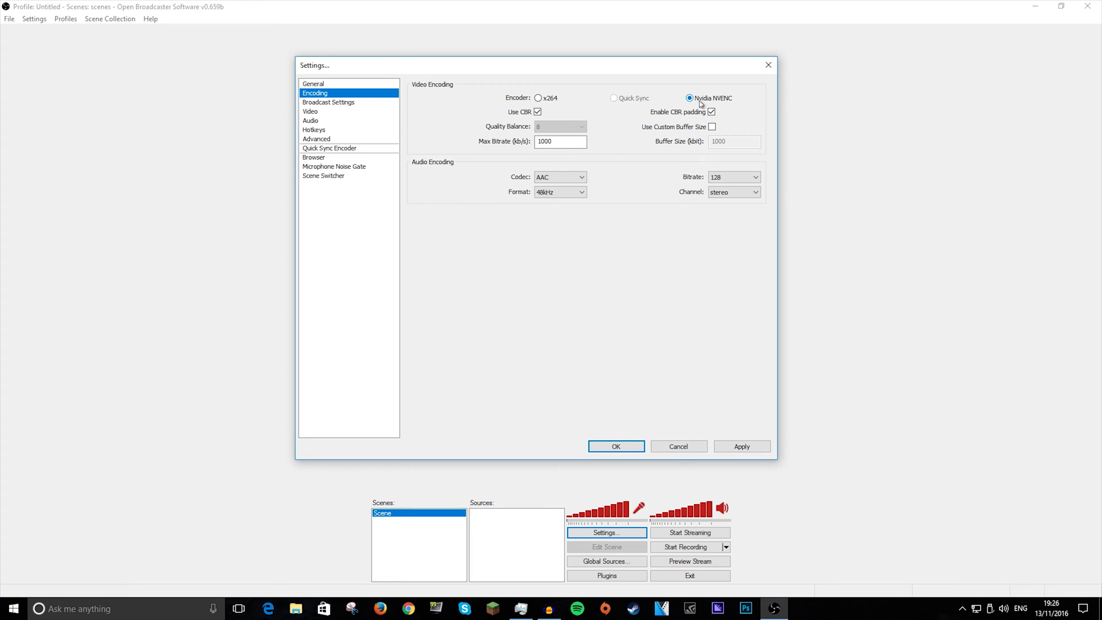
click(560, 142)
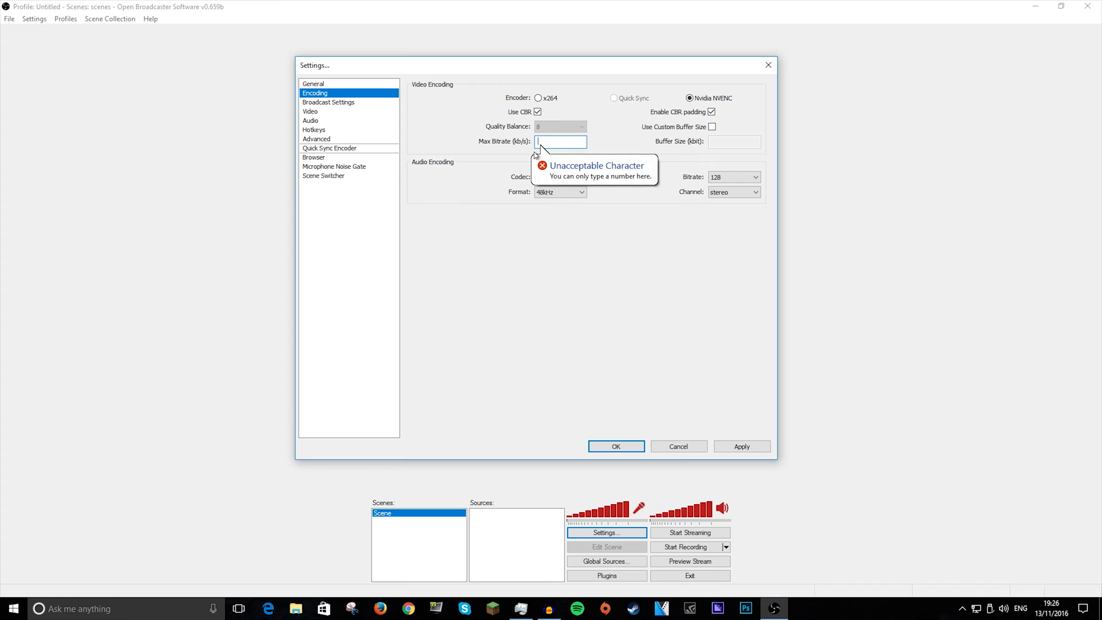
text(4500)
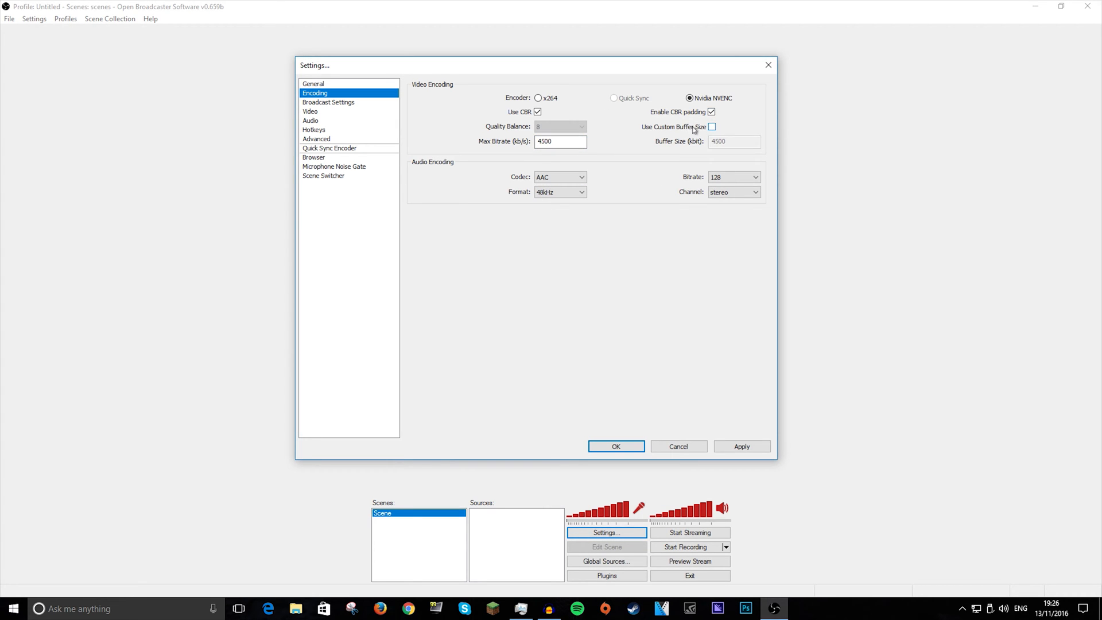
mouse_move(416, 178)
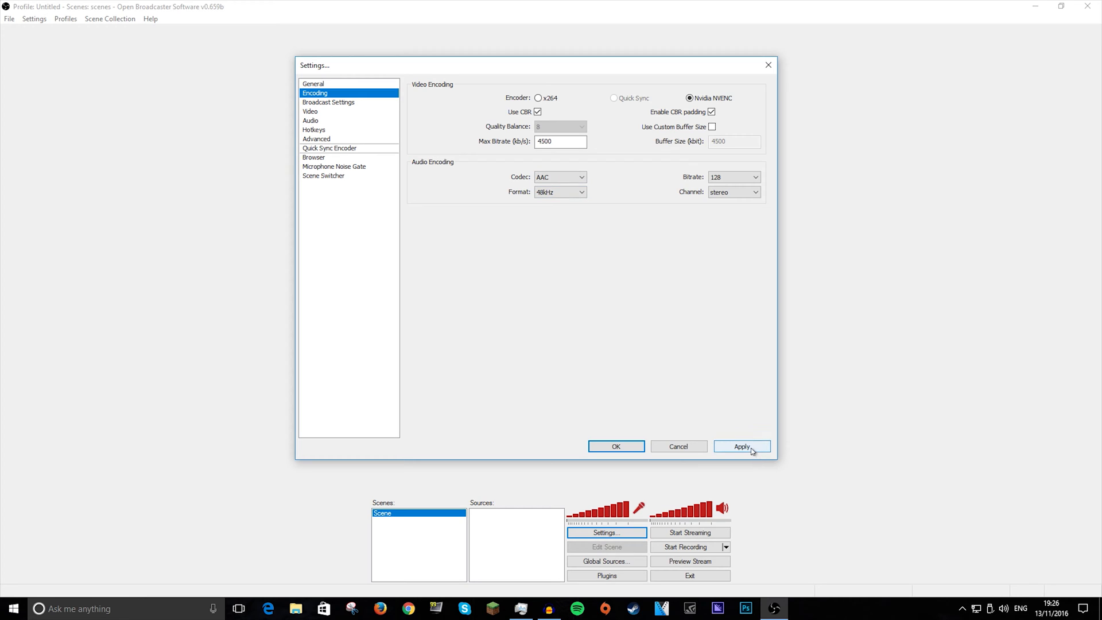
Apply the NVENC encoding changes and keep the broadcast streaming service as Custom
click(328, 102)
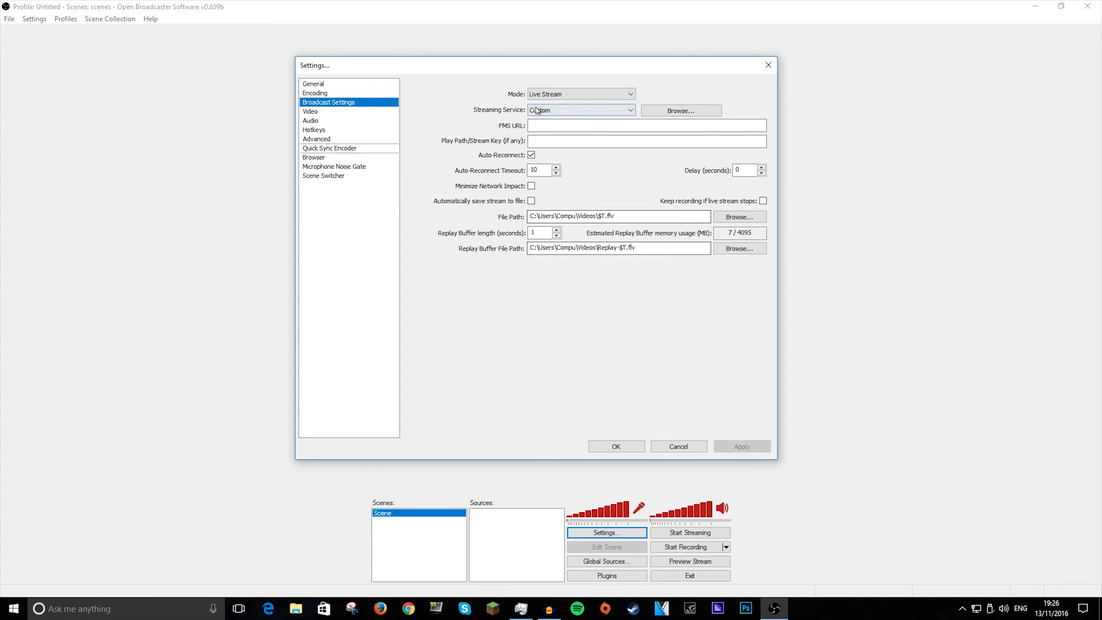
click(580, 109)
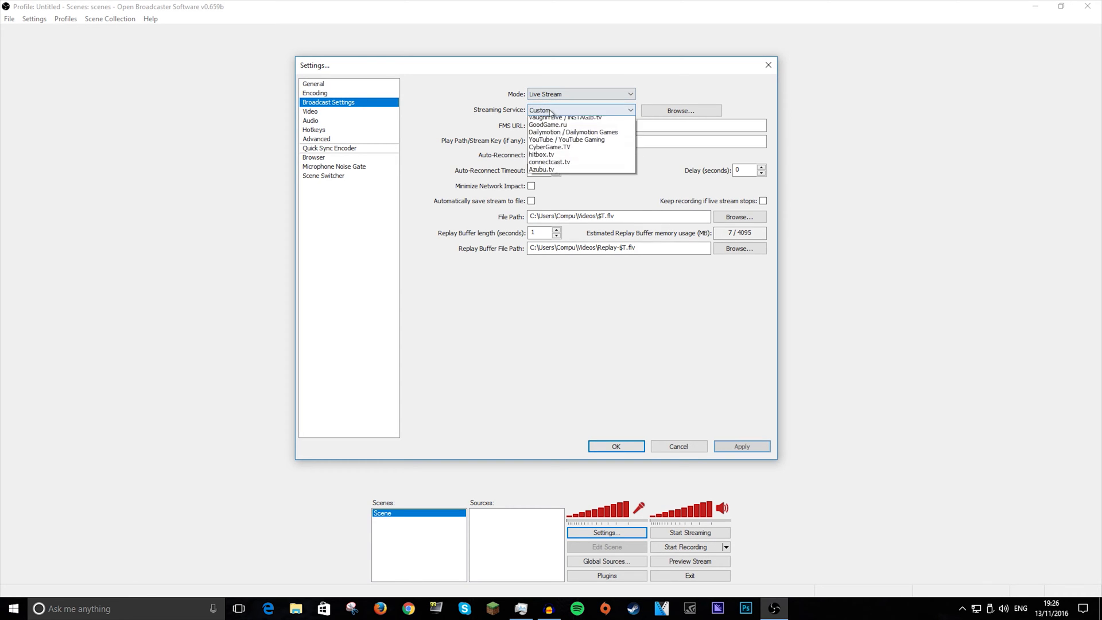
click(539, 110)
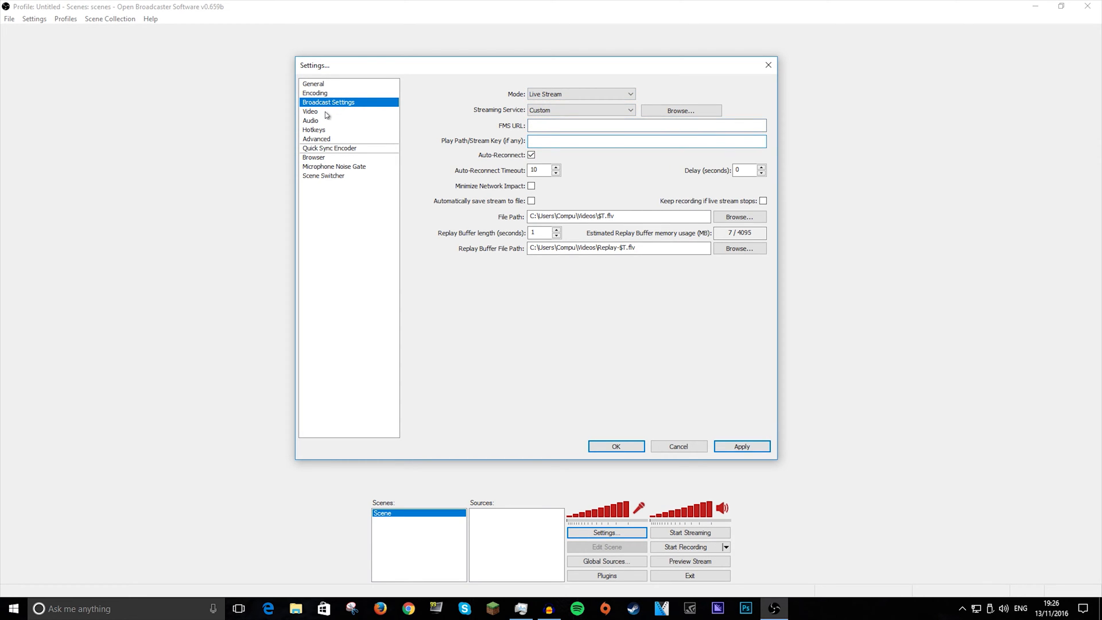
Keep video at 1920x1080 with no resolution downscale and set 60 FPS
click(310, 111)
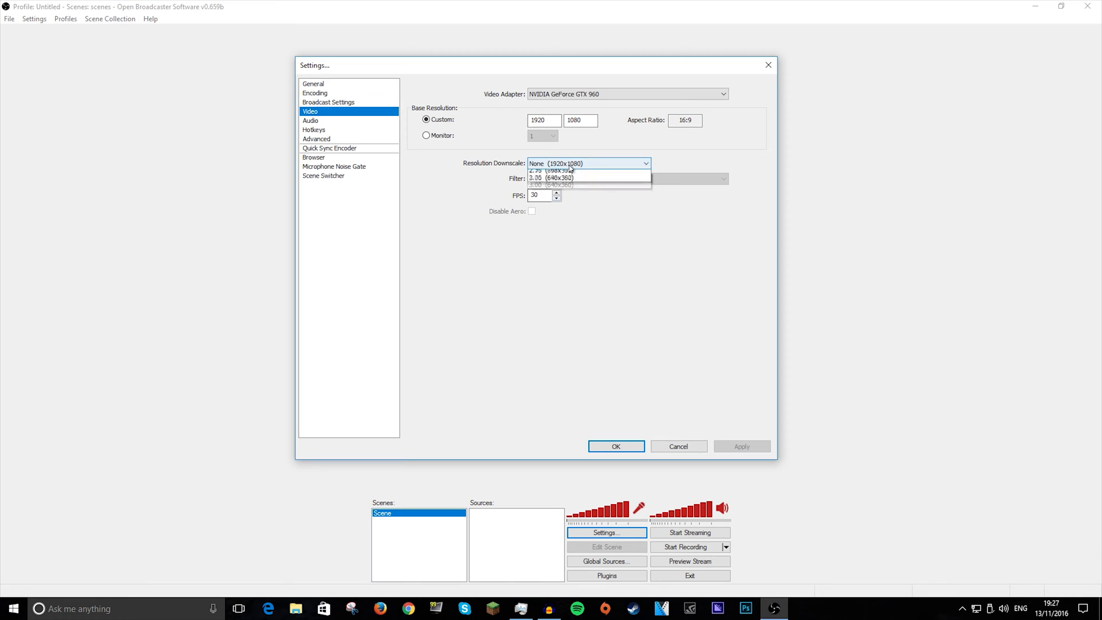
click(587, 163)
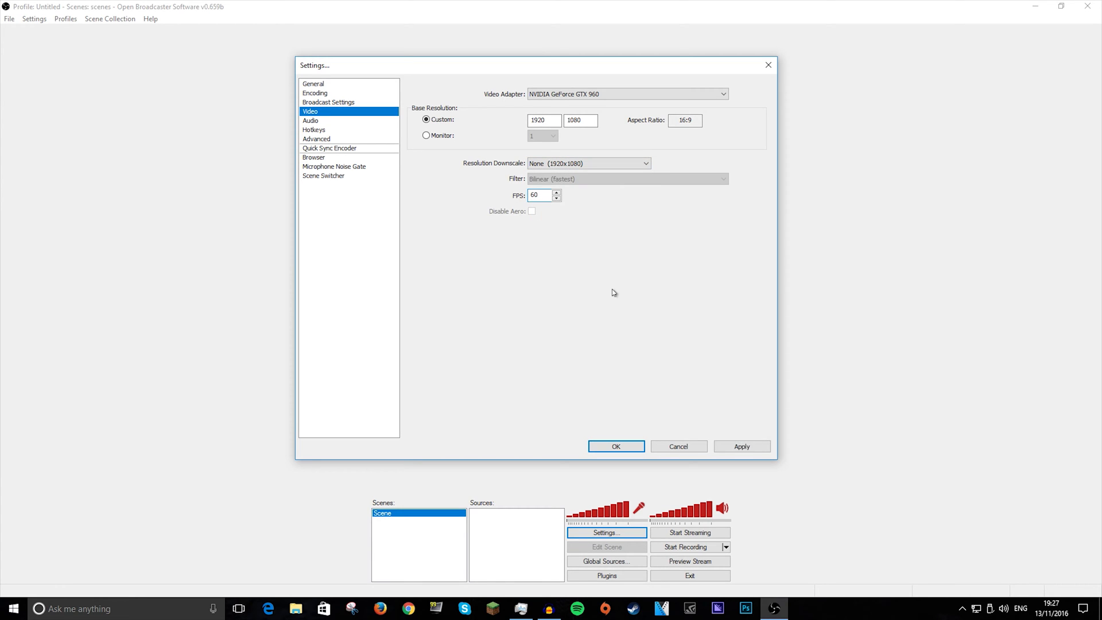
click(539, 195)
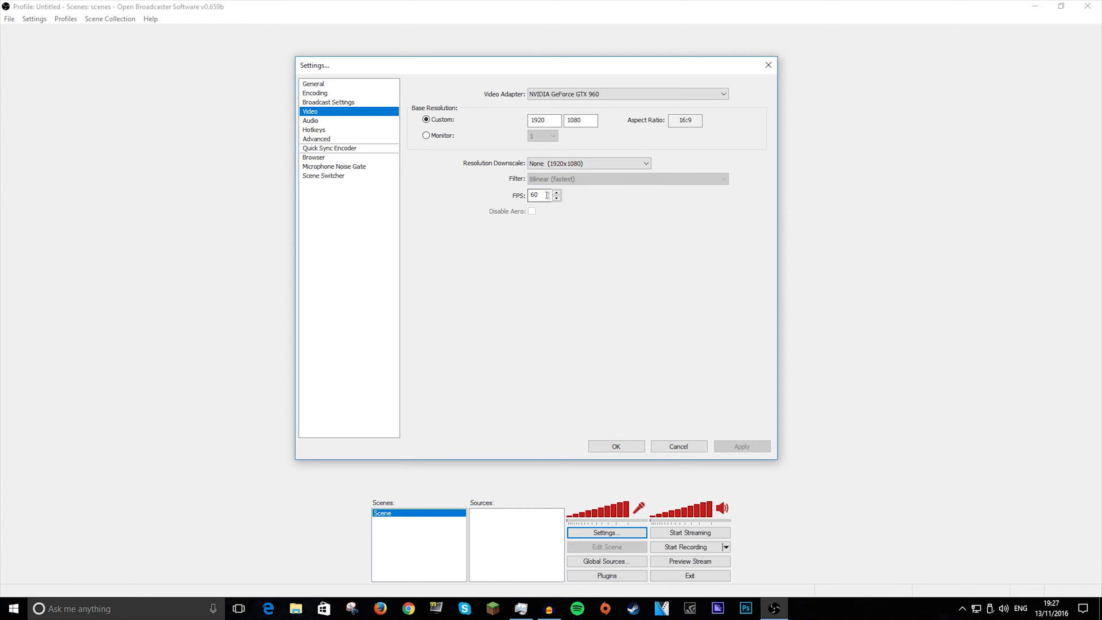
triple_click(538, 195)
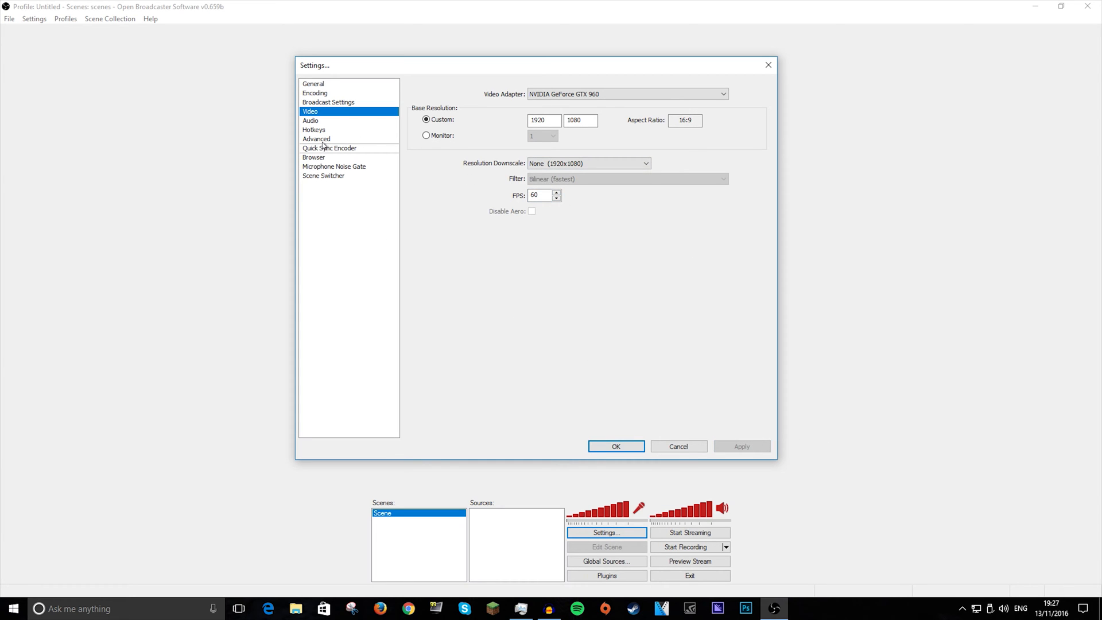
Enable 61–120 FPS entry in Advanced settings and save it, returning to Video
click(316, 139)
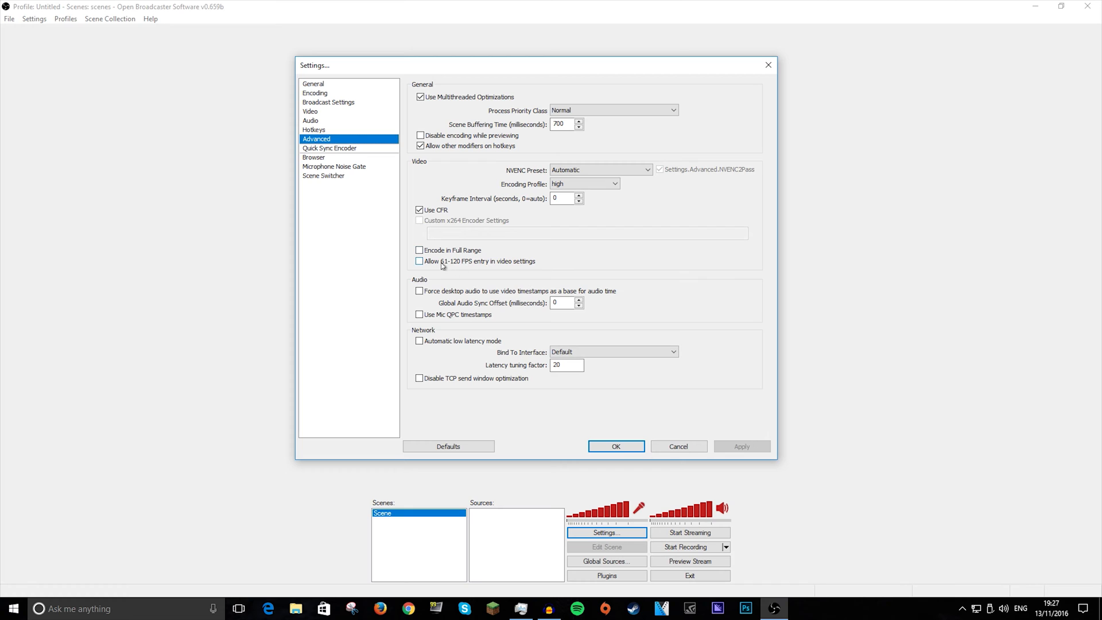
click(419, 260)
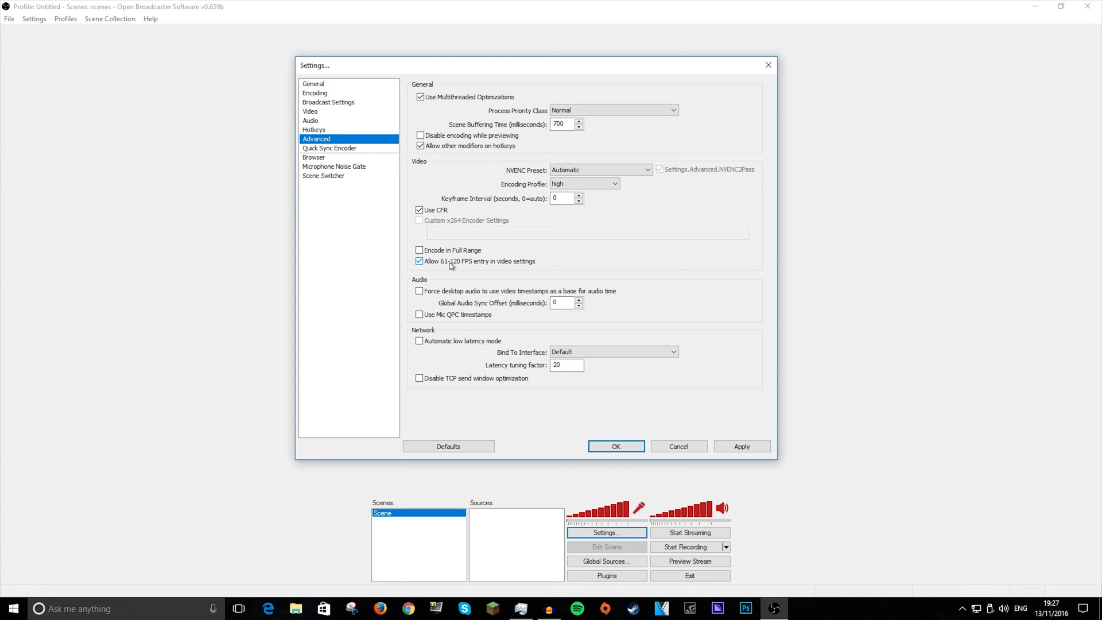
click(309, 110)
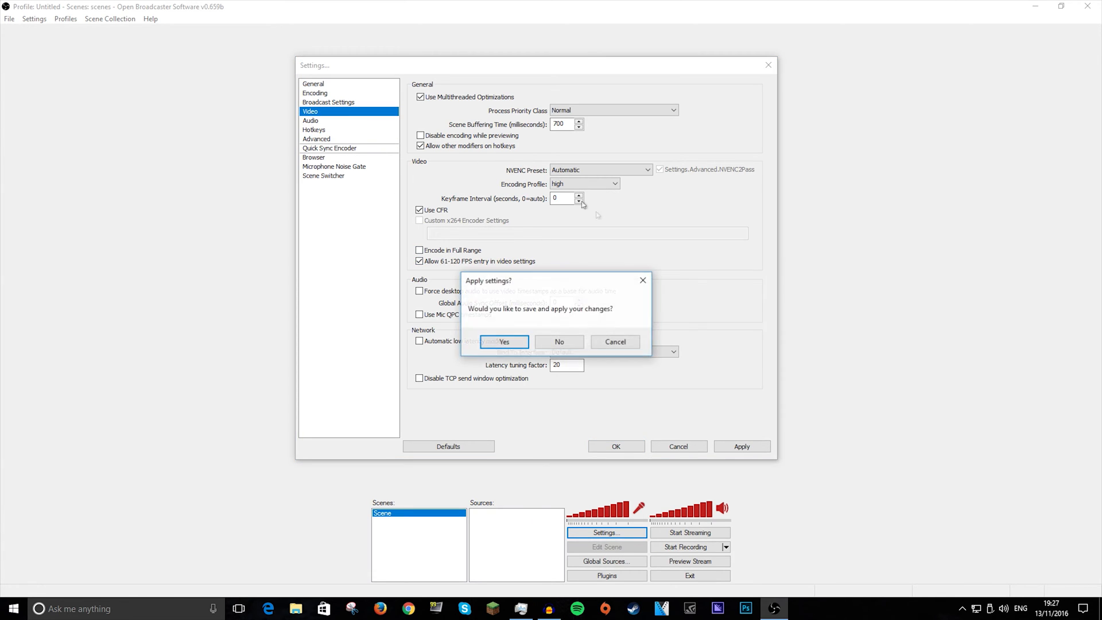
click(504, 341)
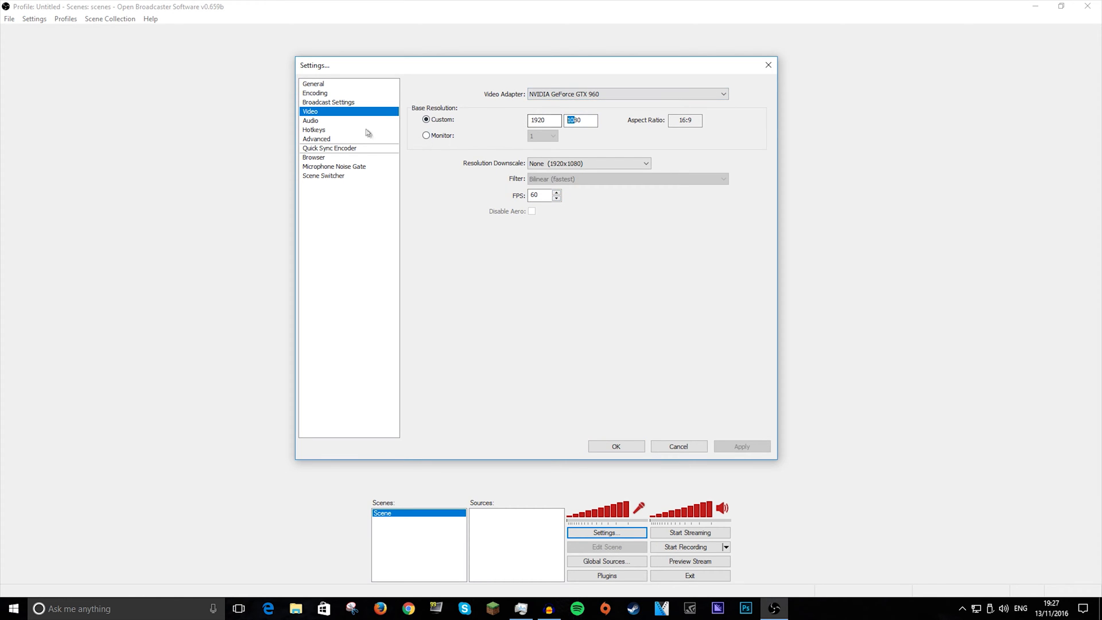
Set Desktop Audio Device to Default and Microphone/Auxiliary to Disable
click(310, 120)
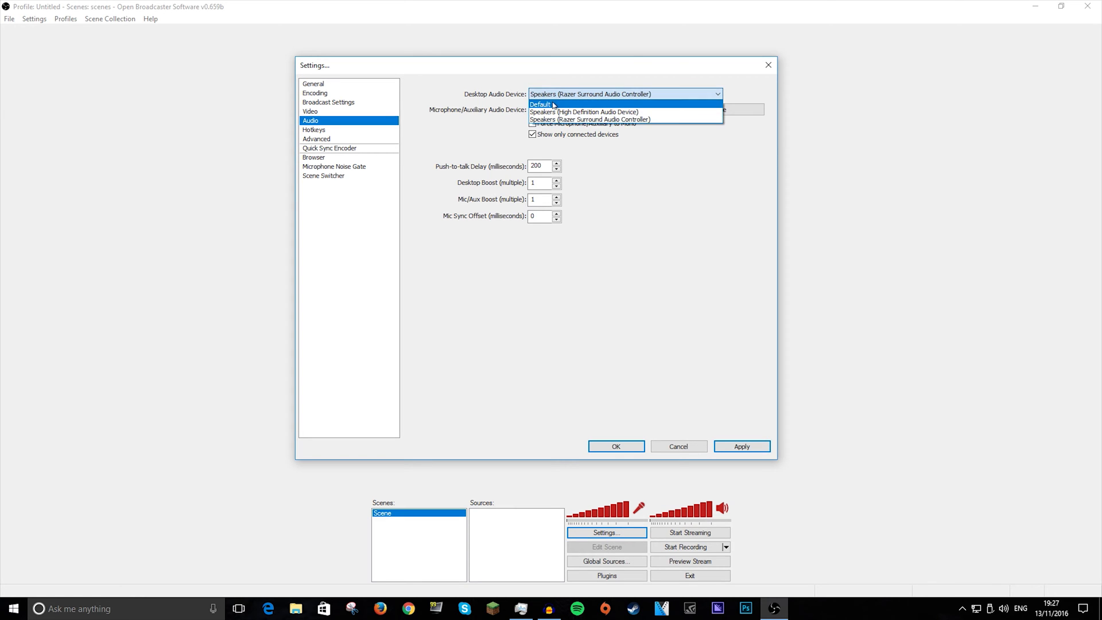
click(583, 112)
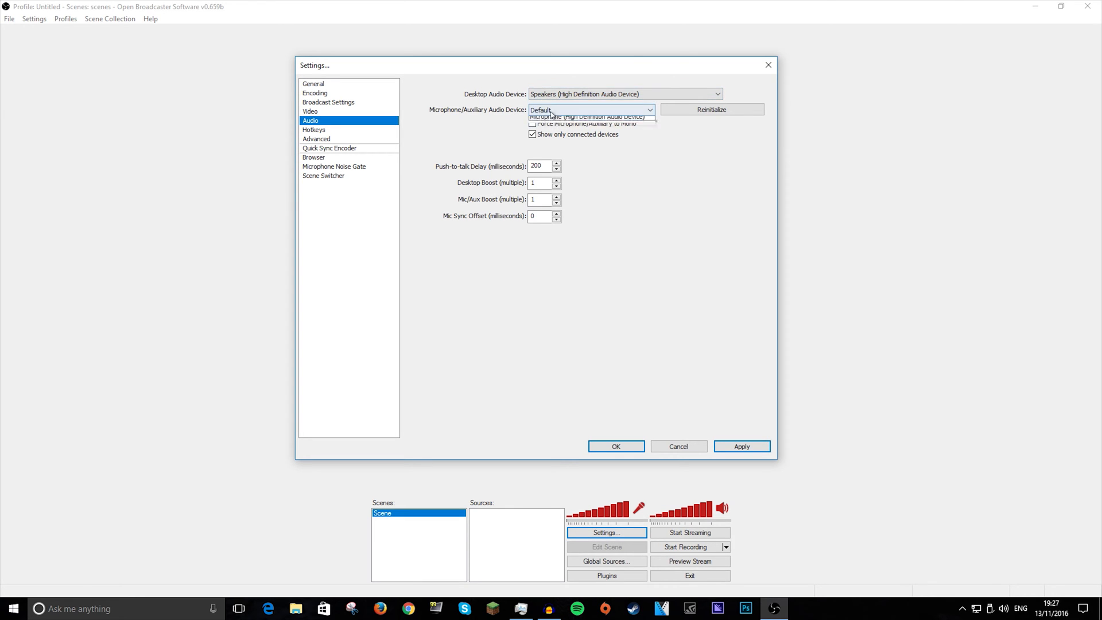
click(586, 116)
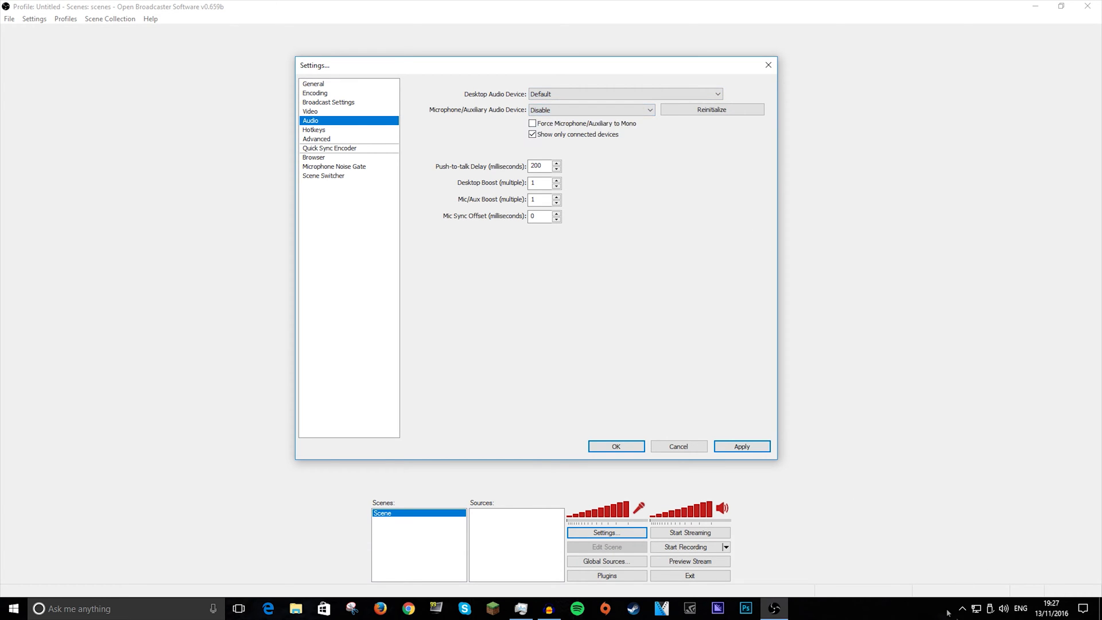
click(314, 129)
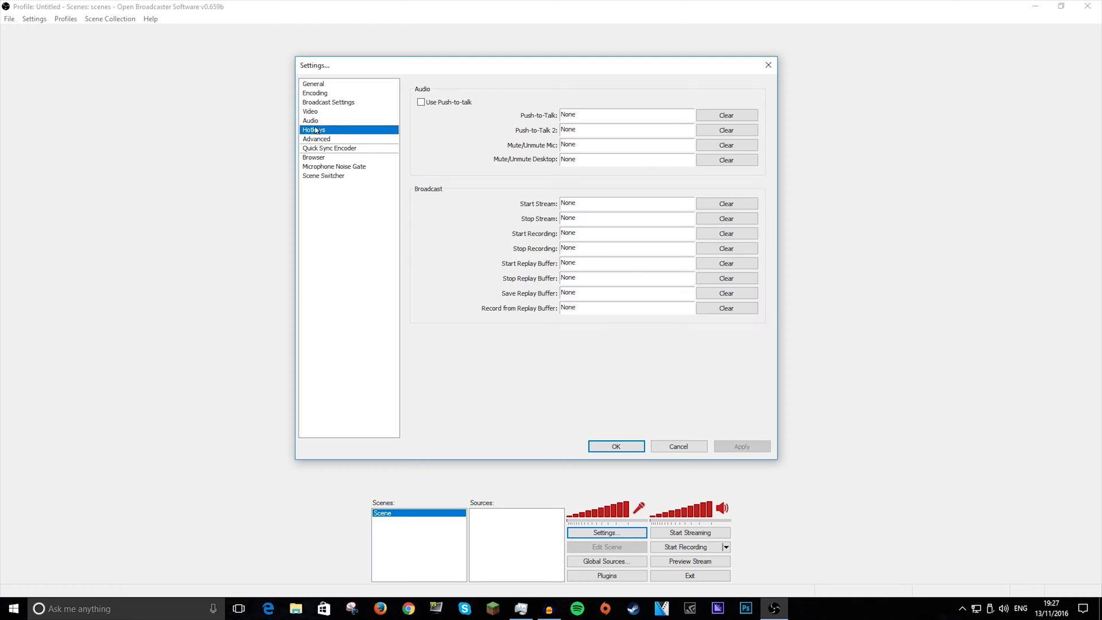
mouse_move(576, 194)
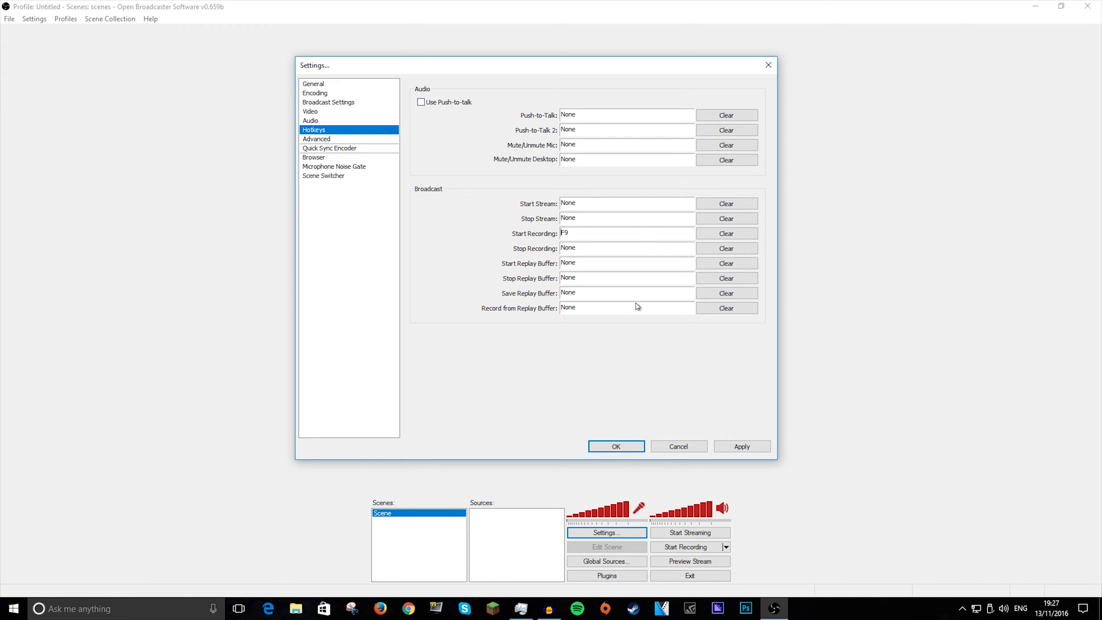
mouse_move(579, 507)
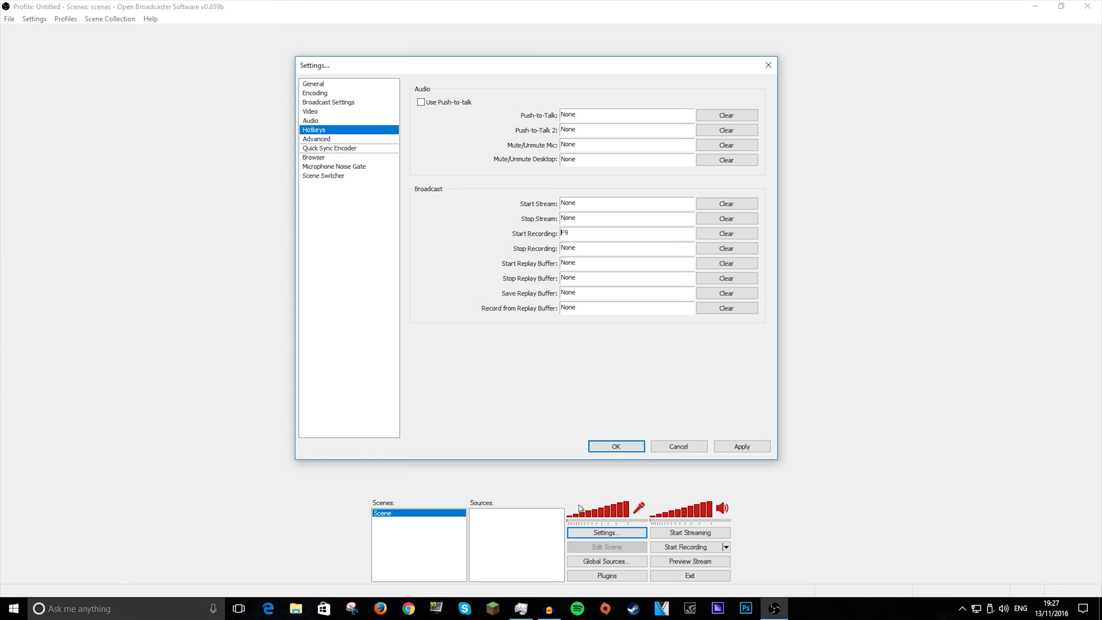
Go to the Advanced settings page after assigning the Start Recording hotkey
click(316, 138)
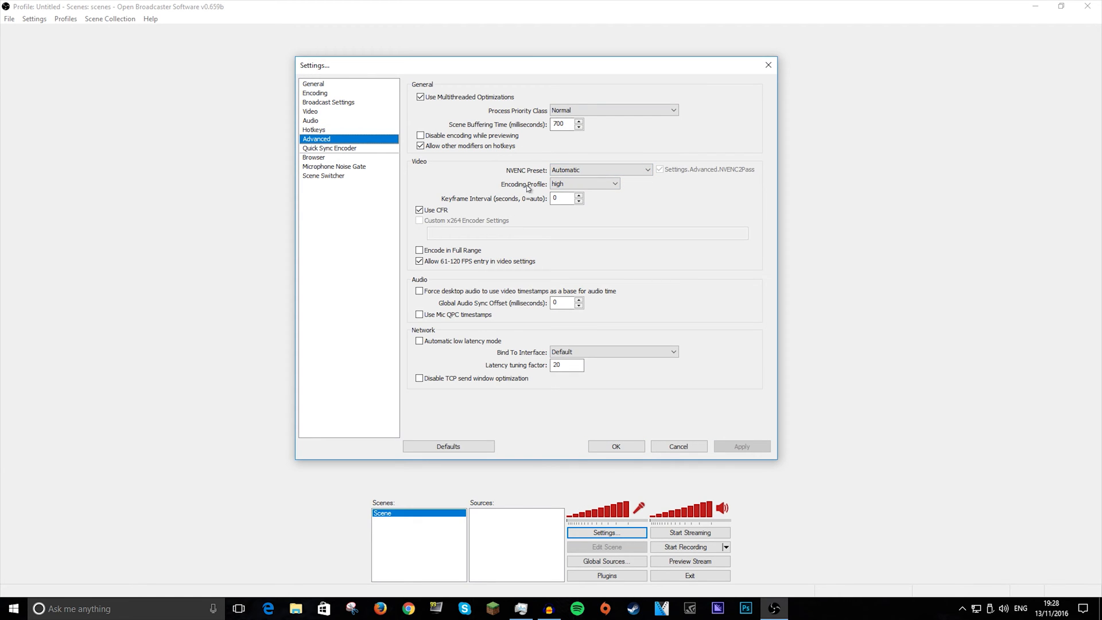
Set process priority to Above Normal and the NVENC preset to Lossless, then save
click(612, 111)
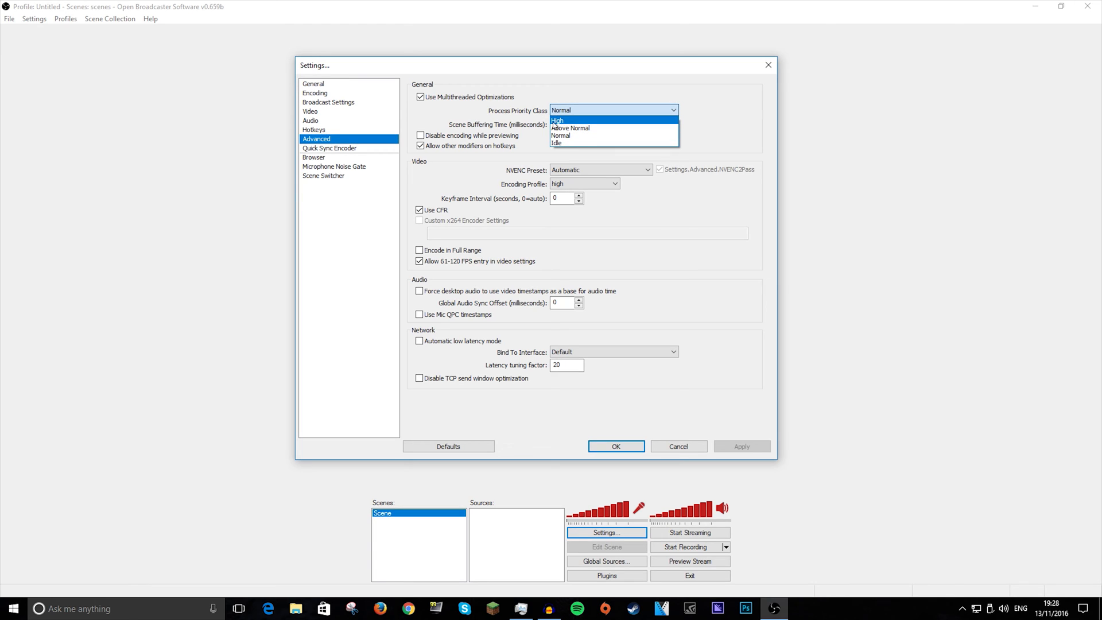
mouse_move(571, 127)
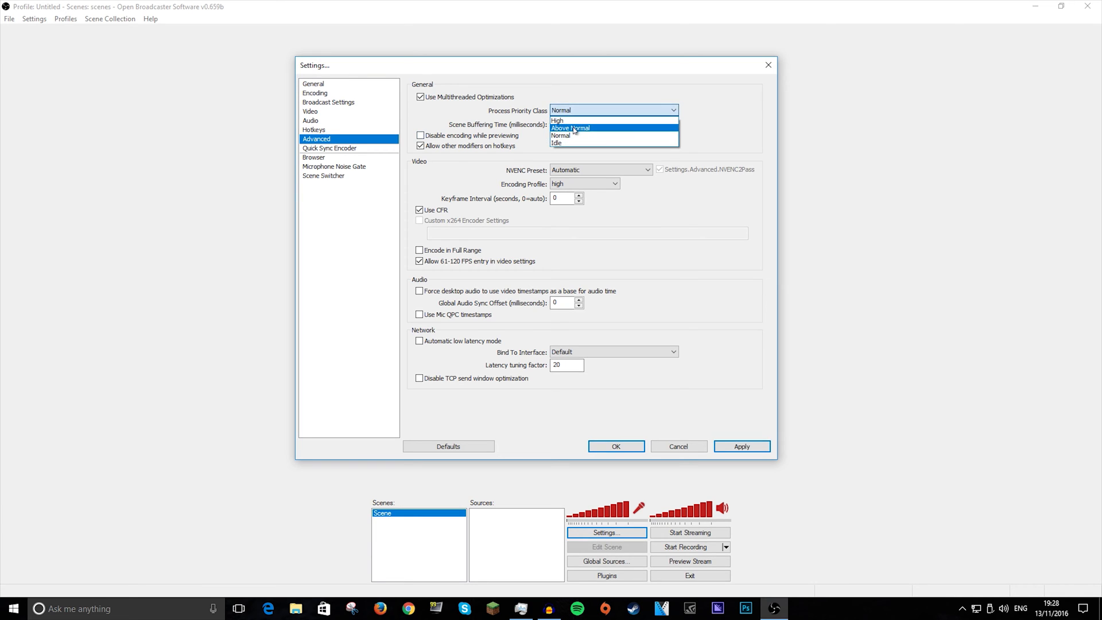
click(570, 128)
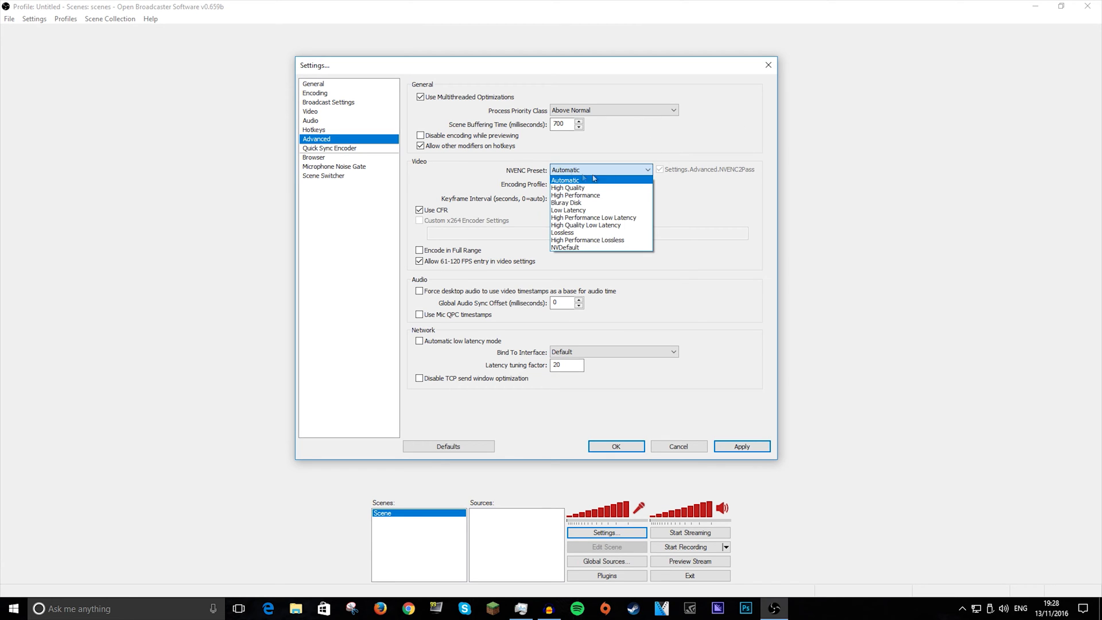
mouse_move(562, 231)
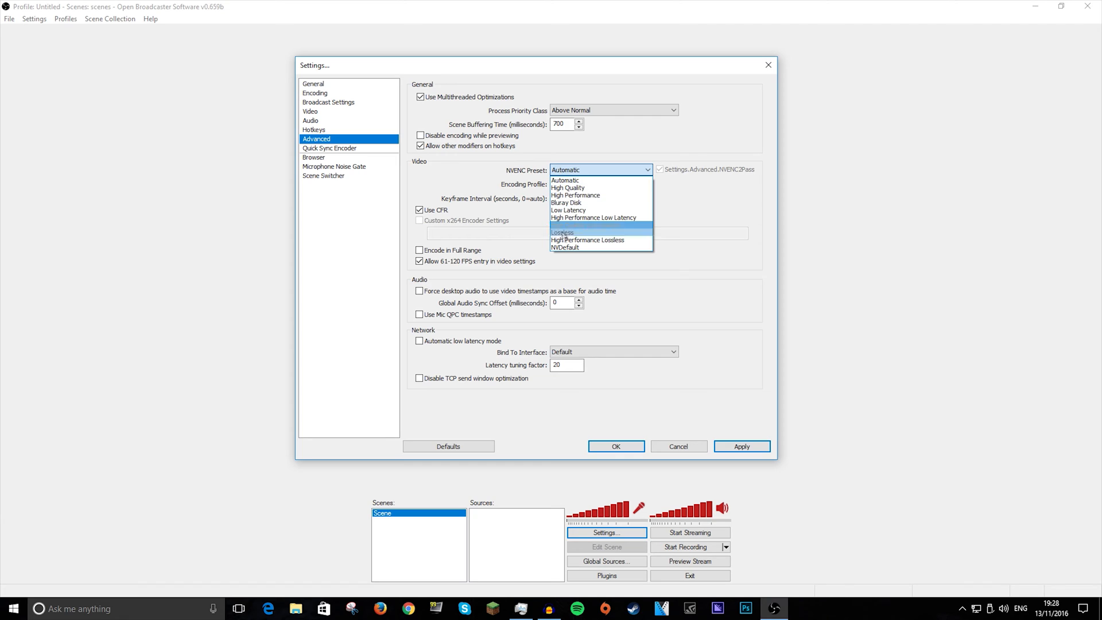
mouse_move(586, 225)
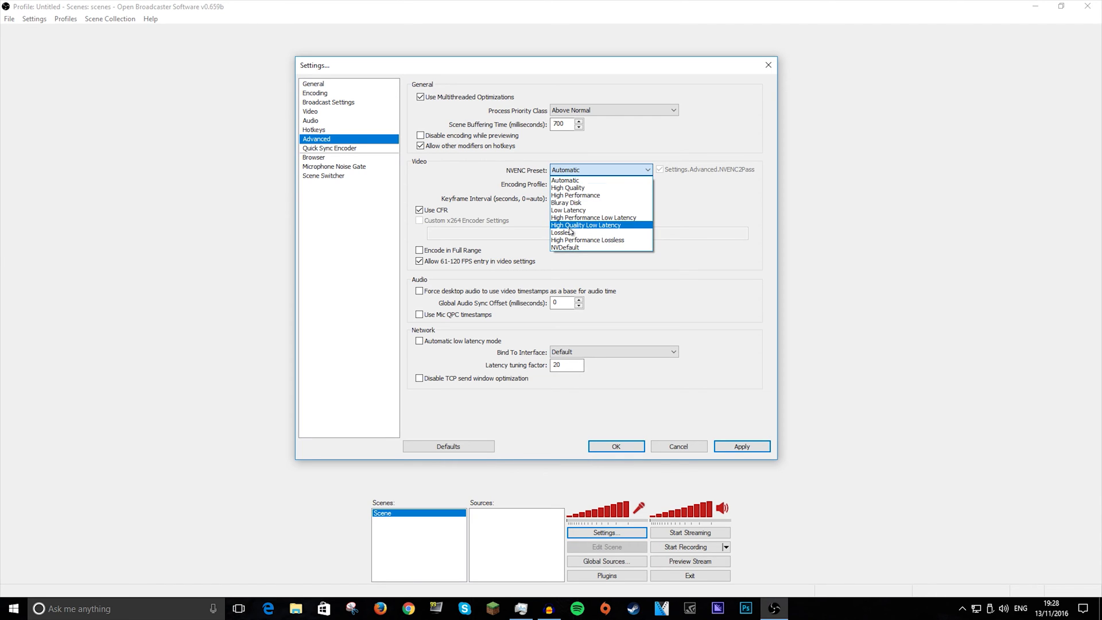
mouse_move(562, 233)
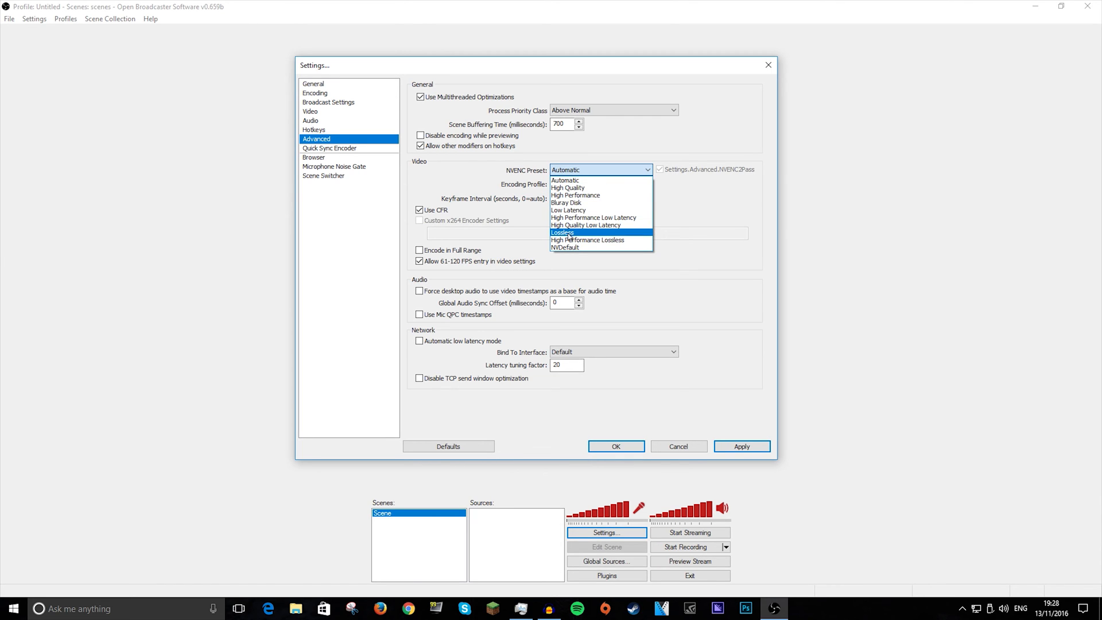
mouse_move(587, 240)
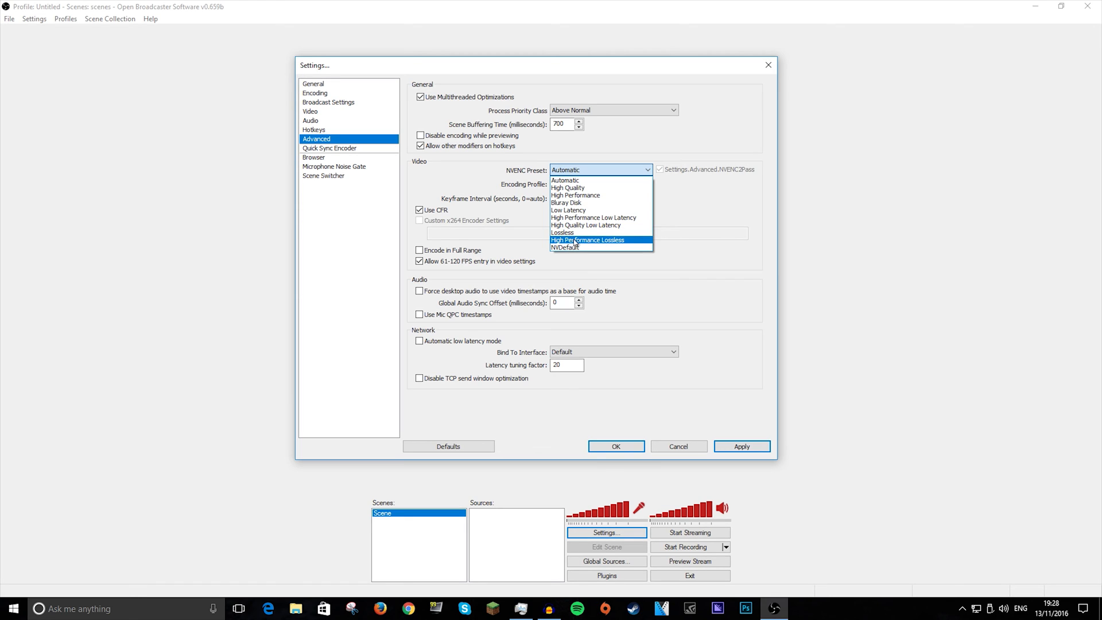
mouse_move(570, 231)
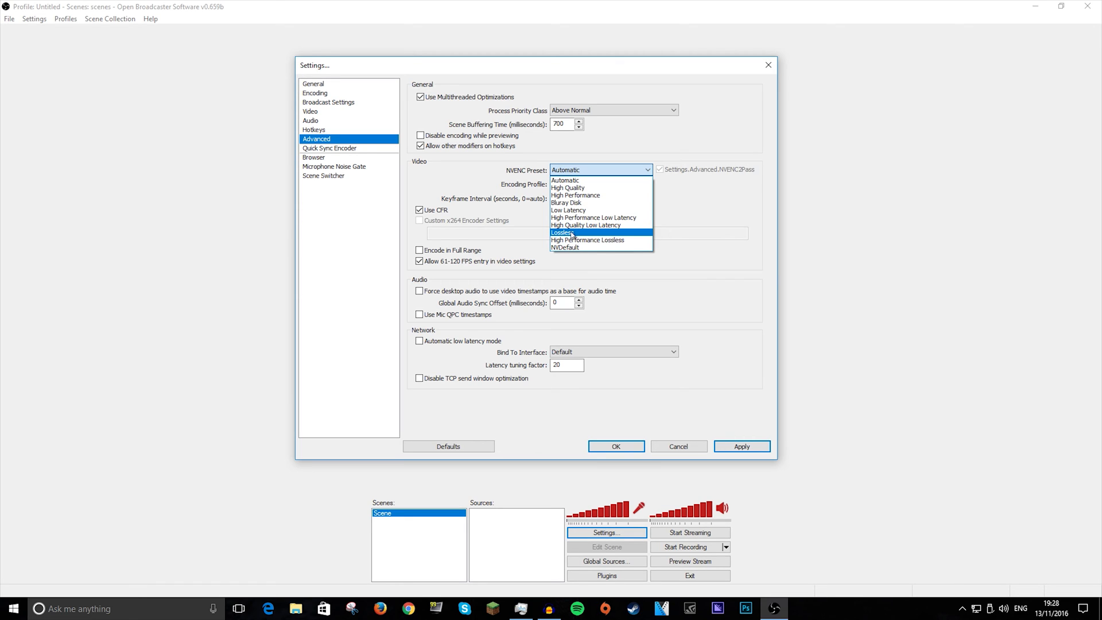
mouse_move(571, 234)
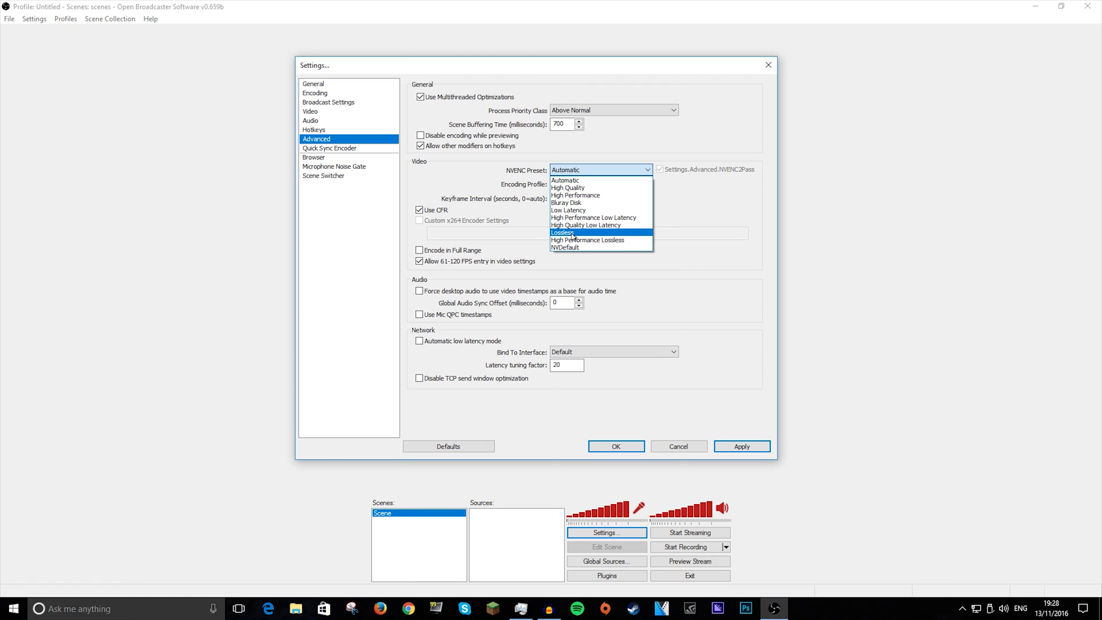
mouse_move(565, 203)
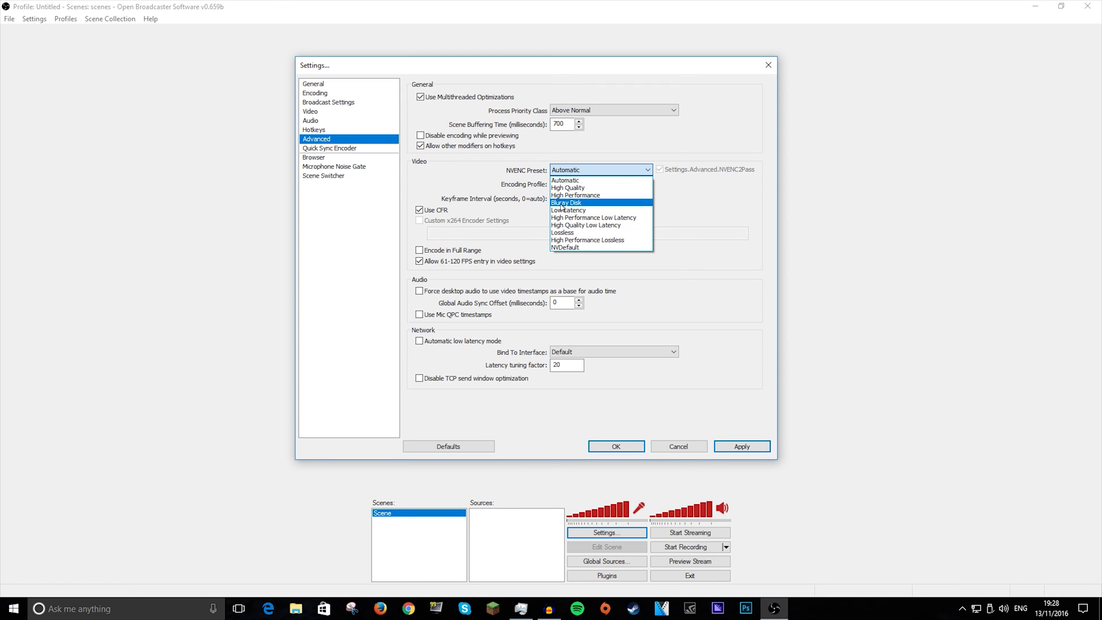
mouse_move(569, 247)
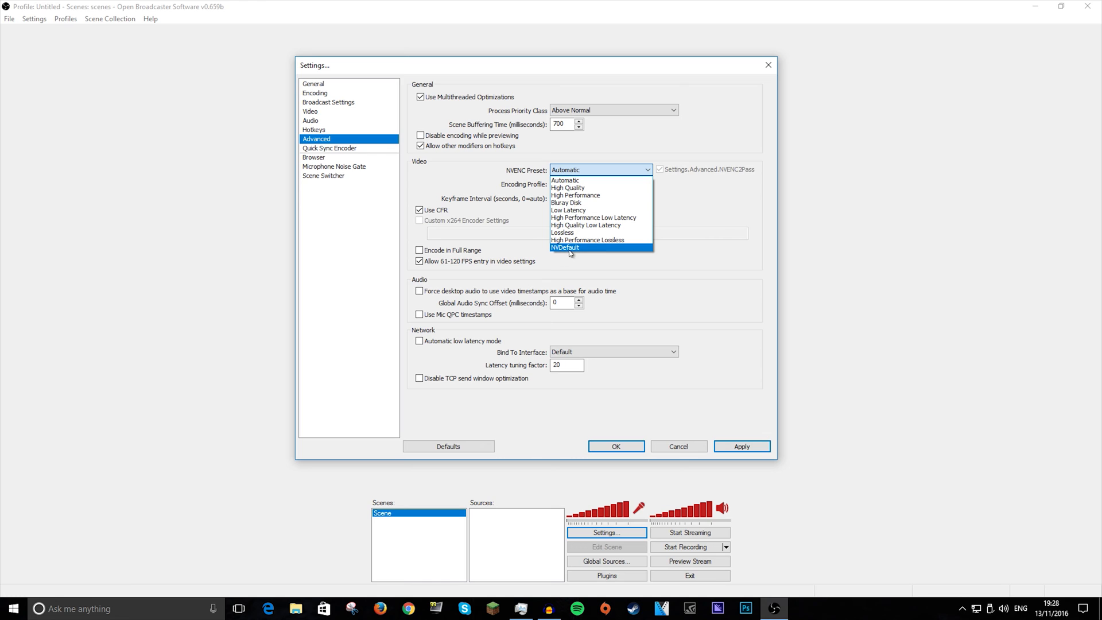
mouse_move(567, 188)
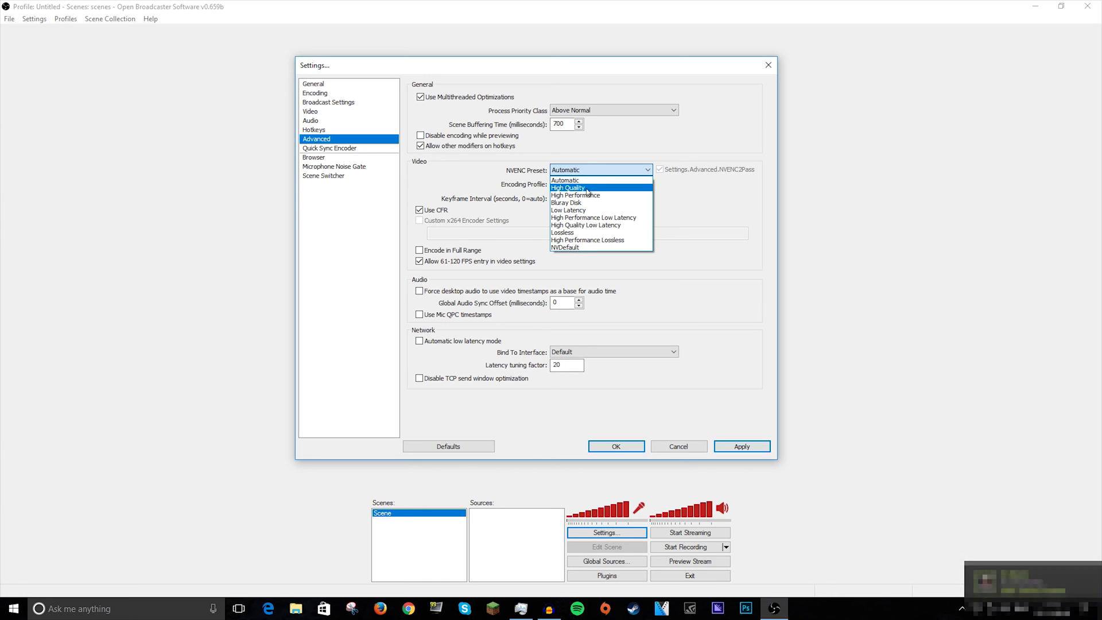
click(335, 166)
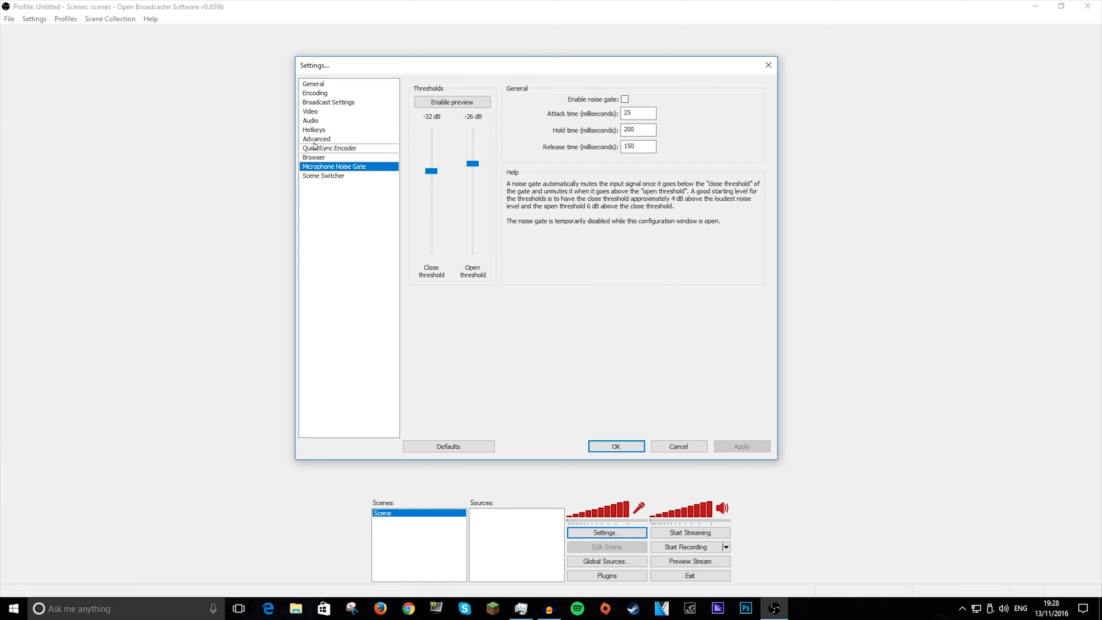
click(316, 138)
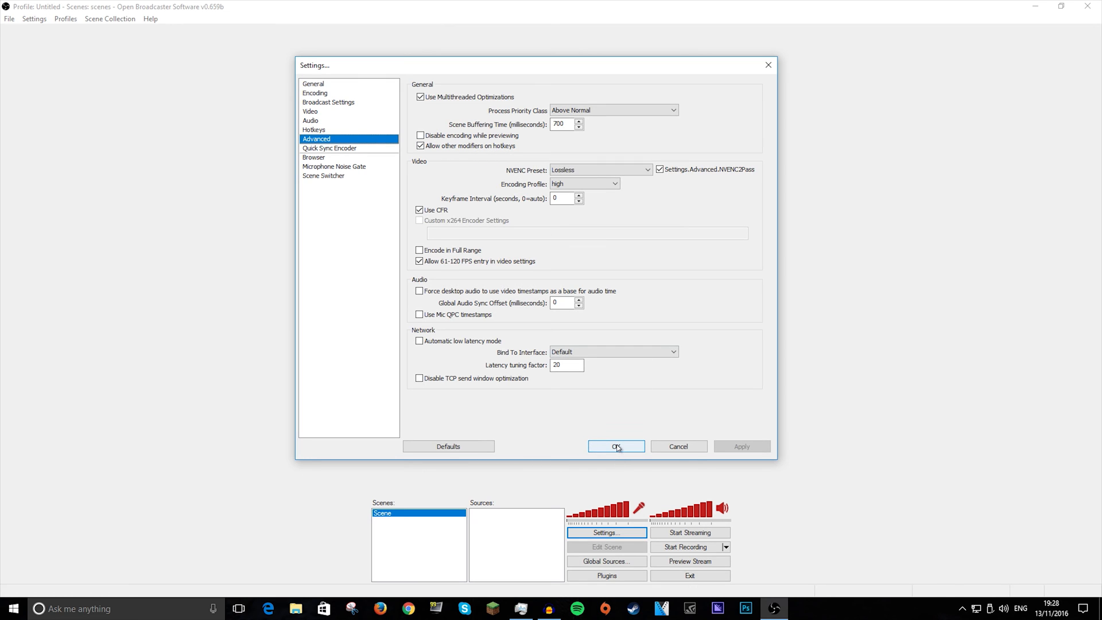
click(614, 446)
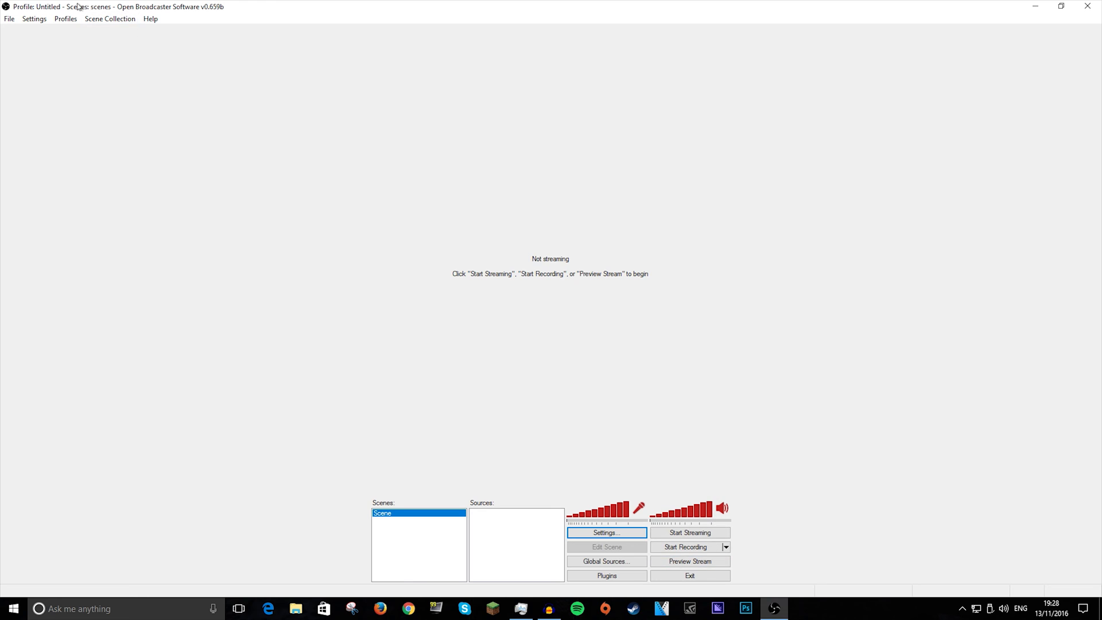
Open the recordings folder from the File menu and close it again
click(9, 18)
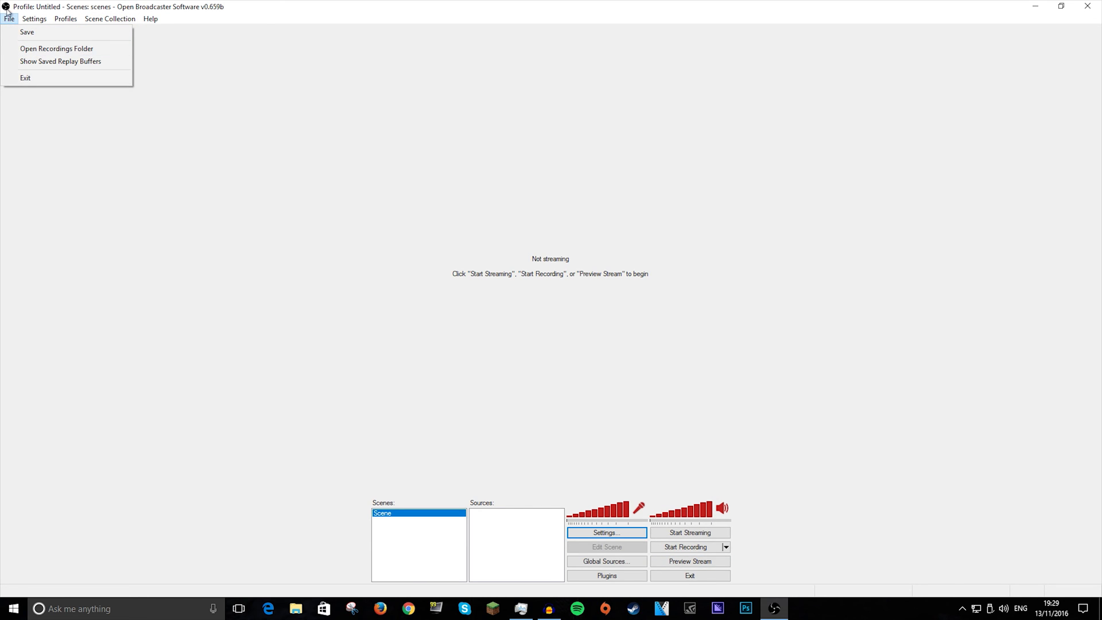
click(57, 48)
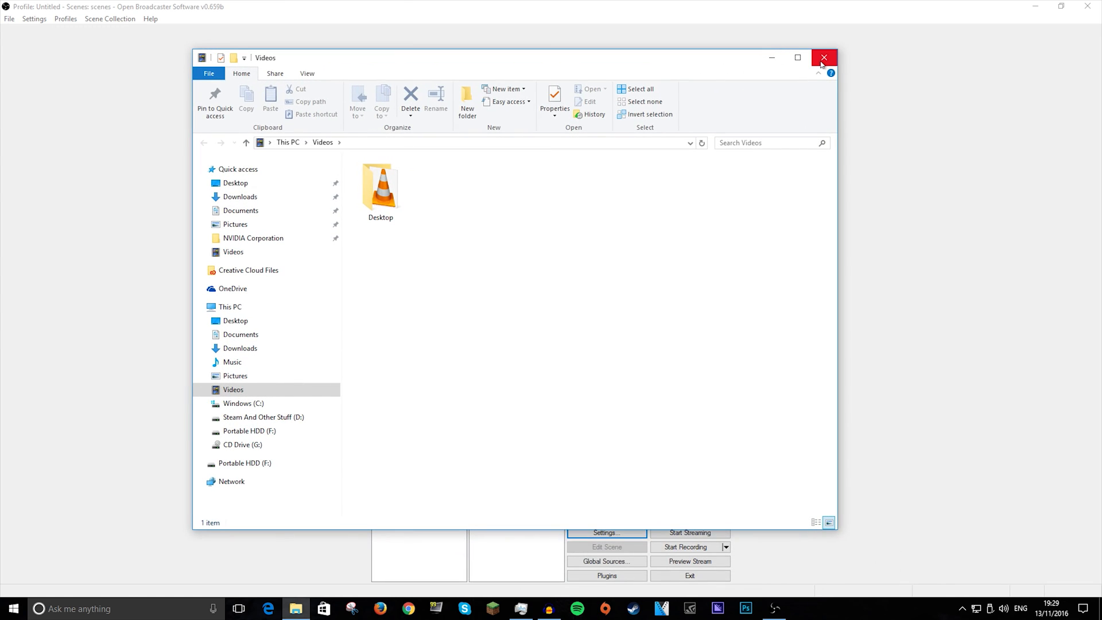
click(824, 58)
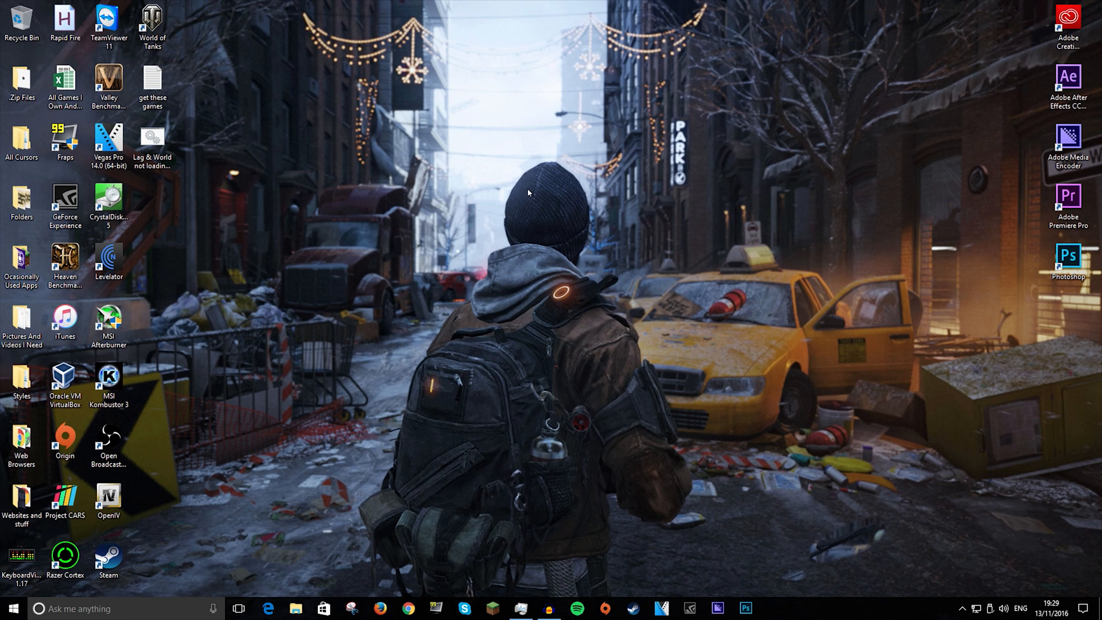